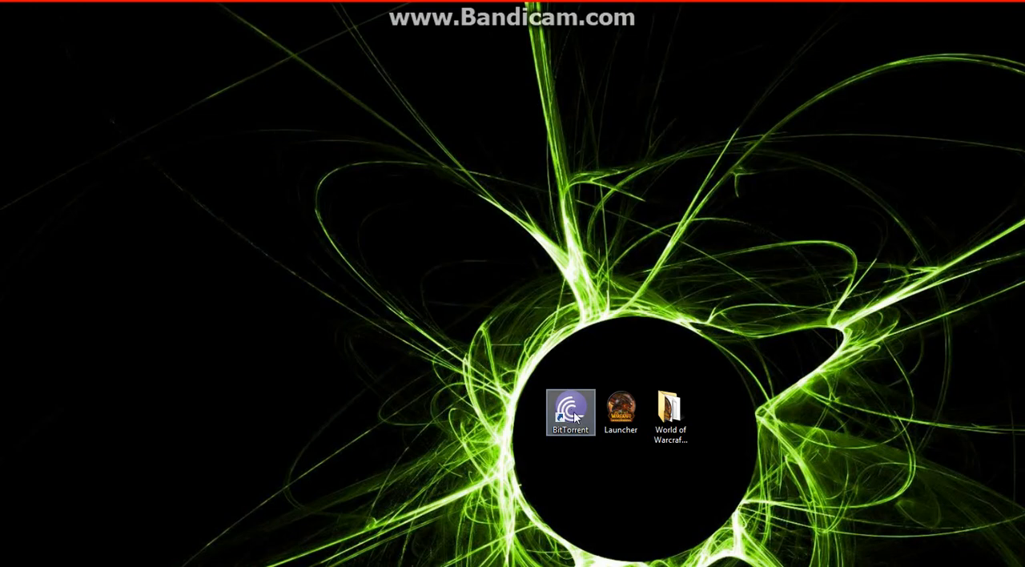
mouse_move(575, 416)
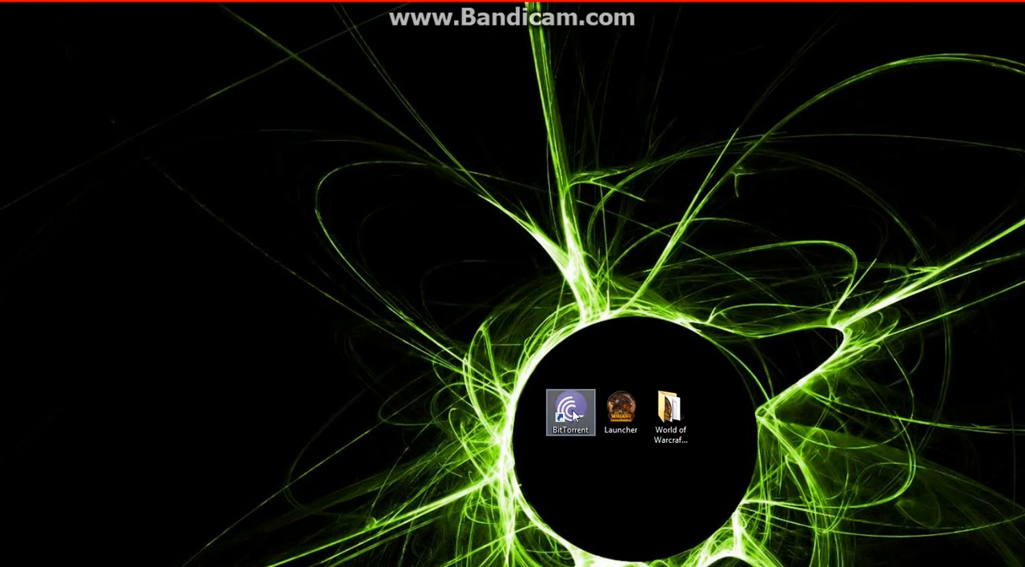
Launch BitTorrent from the desktop, position its window and select the American Sniper torrent.
double_click(570, 413)
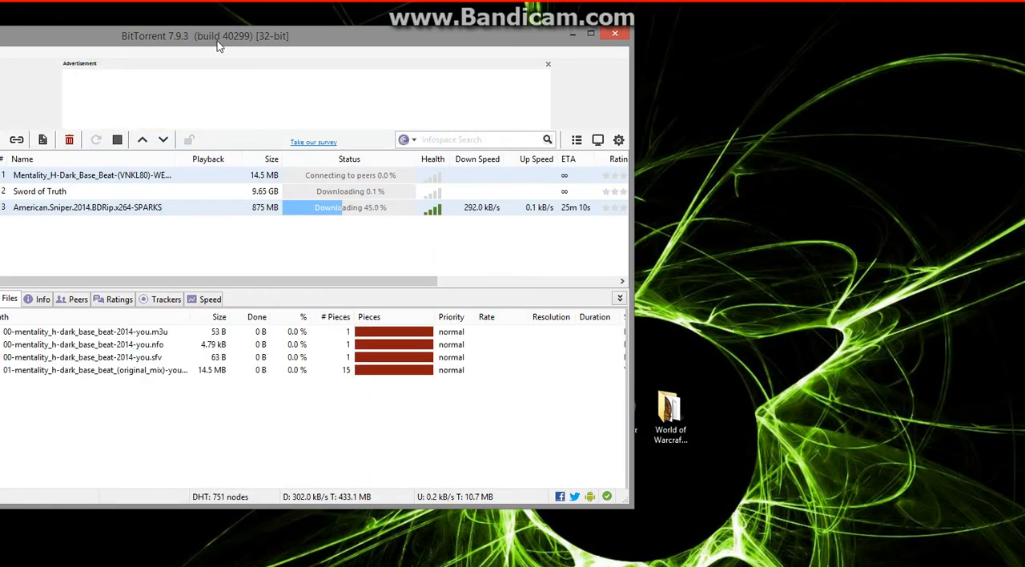
left_click_drag(205, 36, 301, 150)
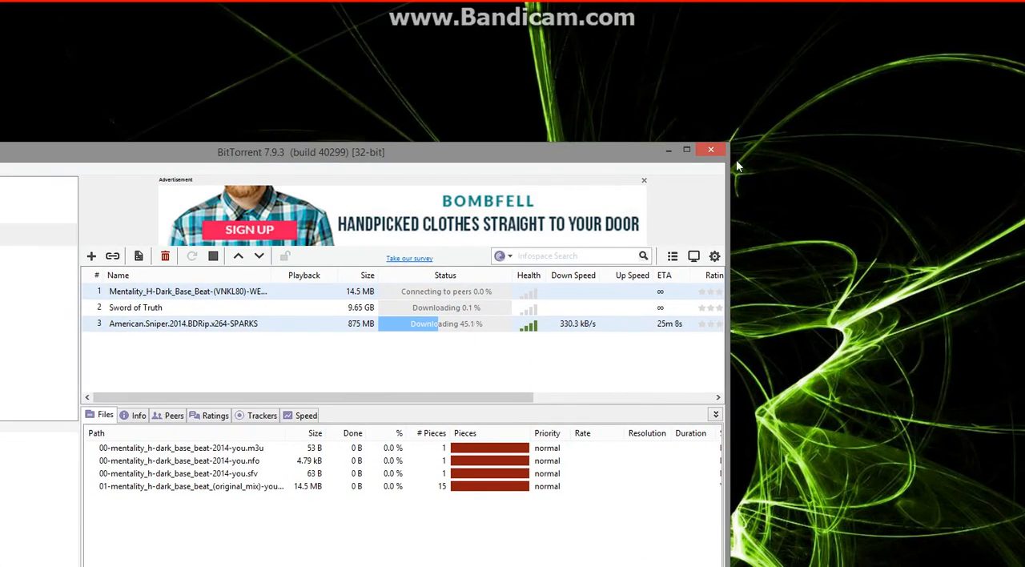
mouse_move(77, 188)
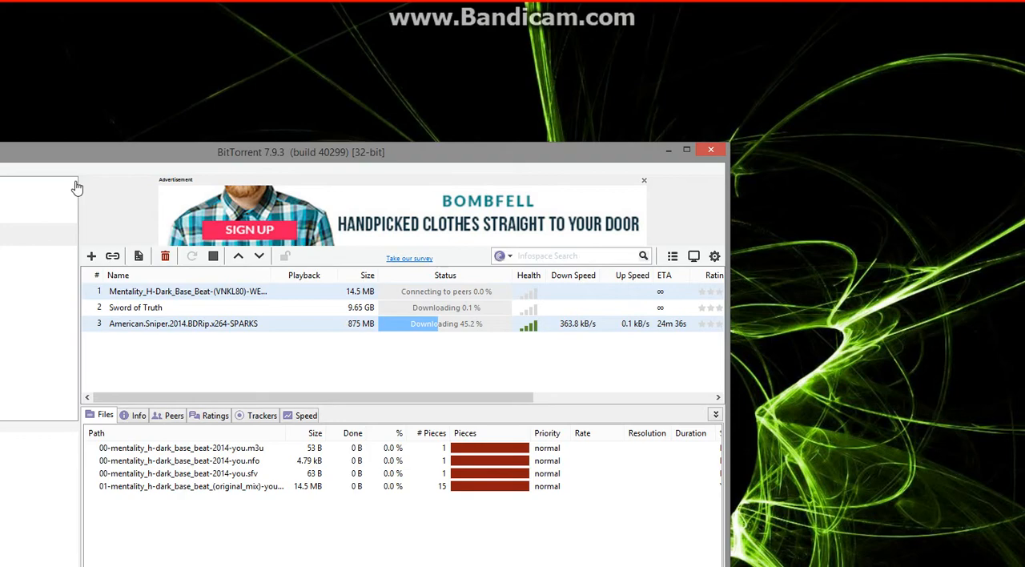
mouse_move(131, 327)
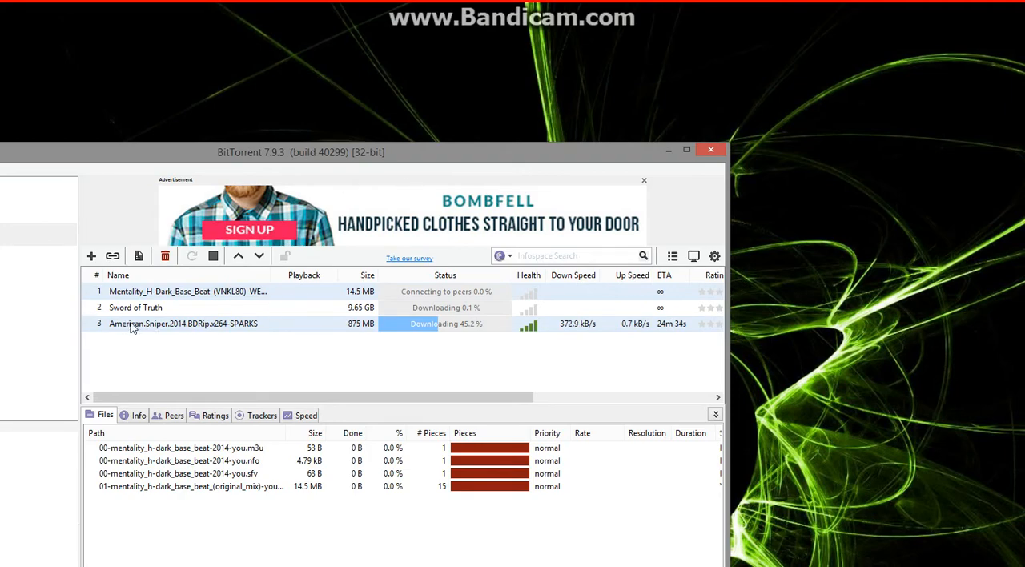
left_click(183, 323)
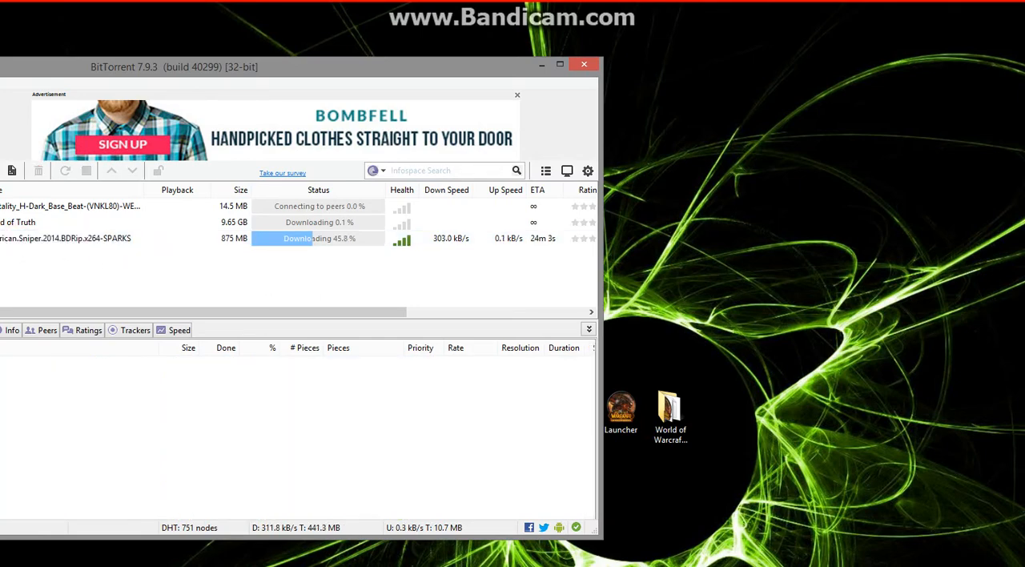
right_click(64, 237)
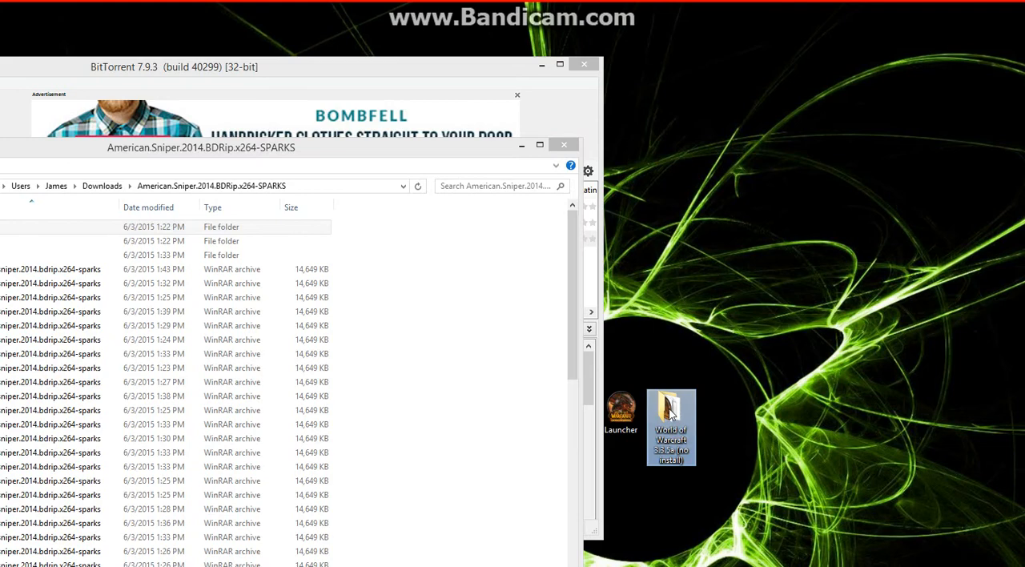
mouse_move(653, 379)
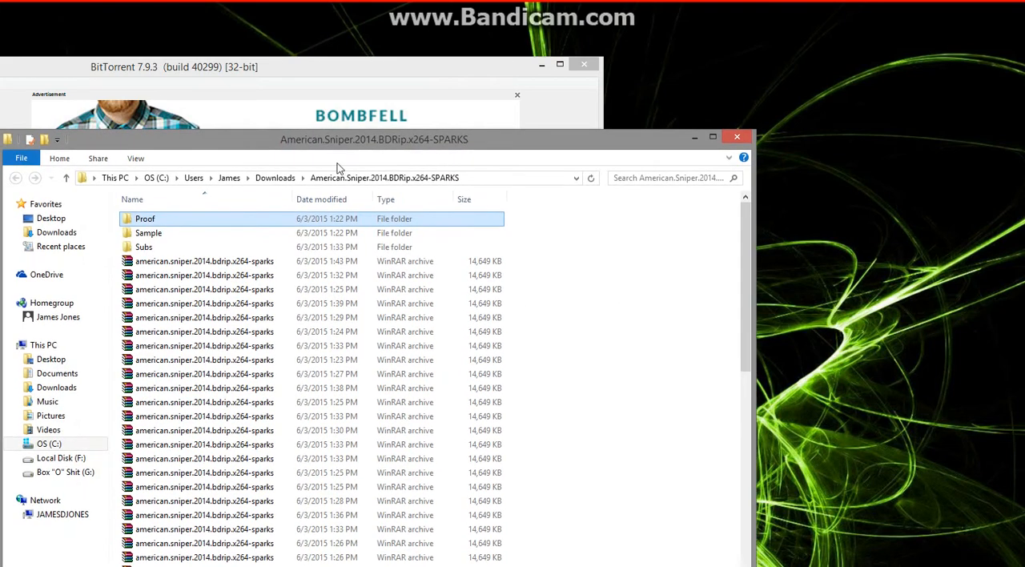
left_click(384, 177)
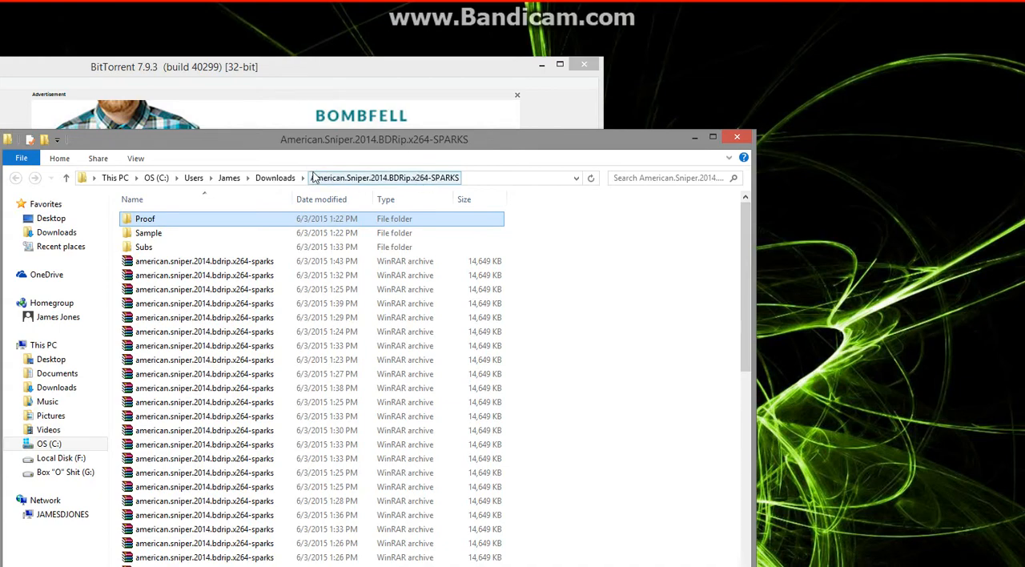
left_click(275, 178)
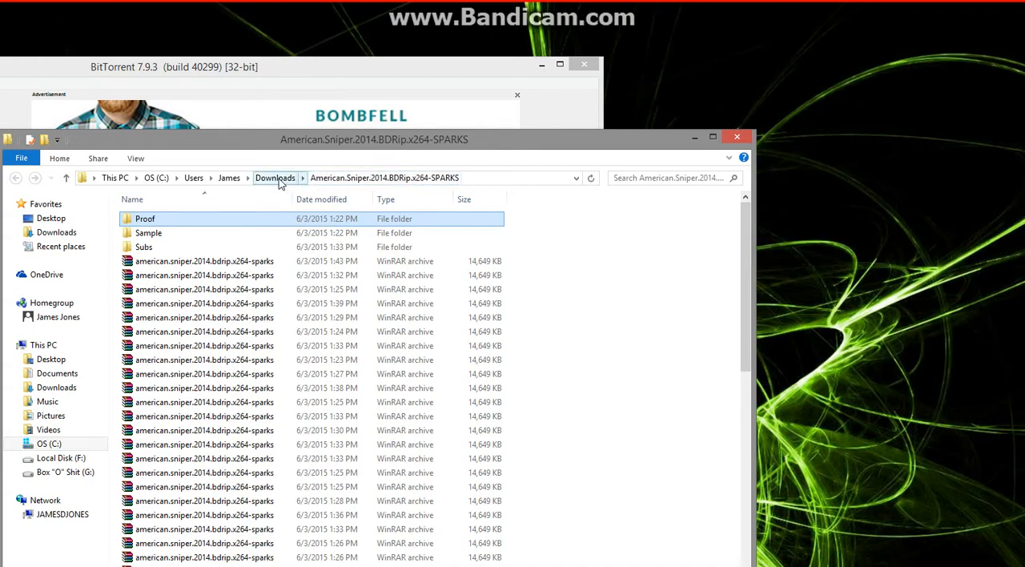
left_click(275, 178)
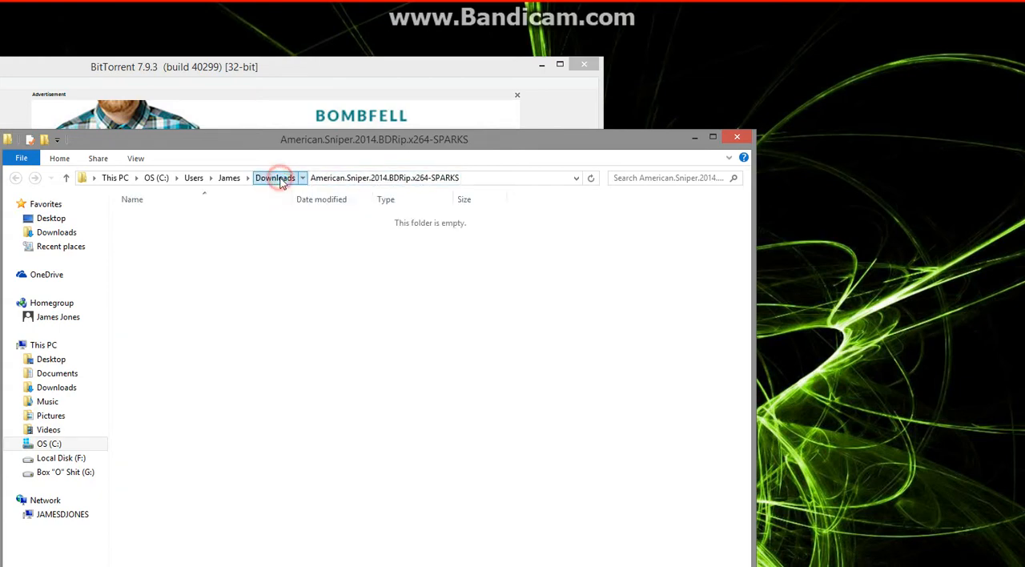
left_click(276, 176)
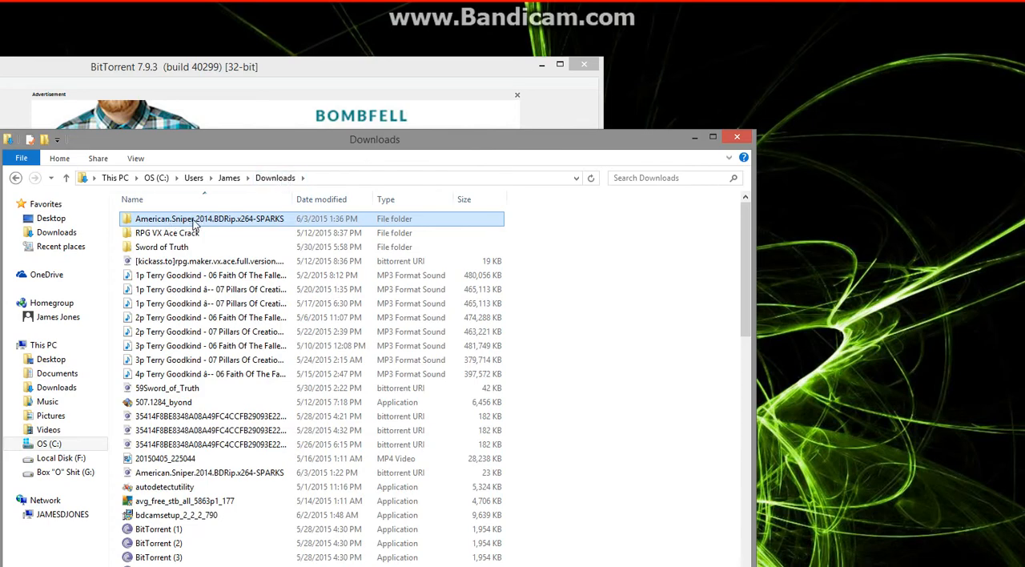
mouse_move(210, 218)
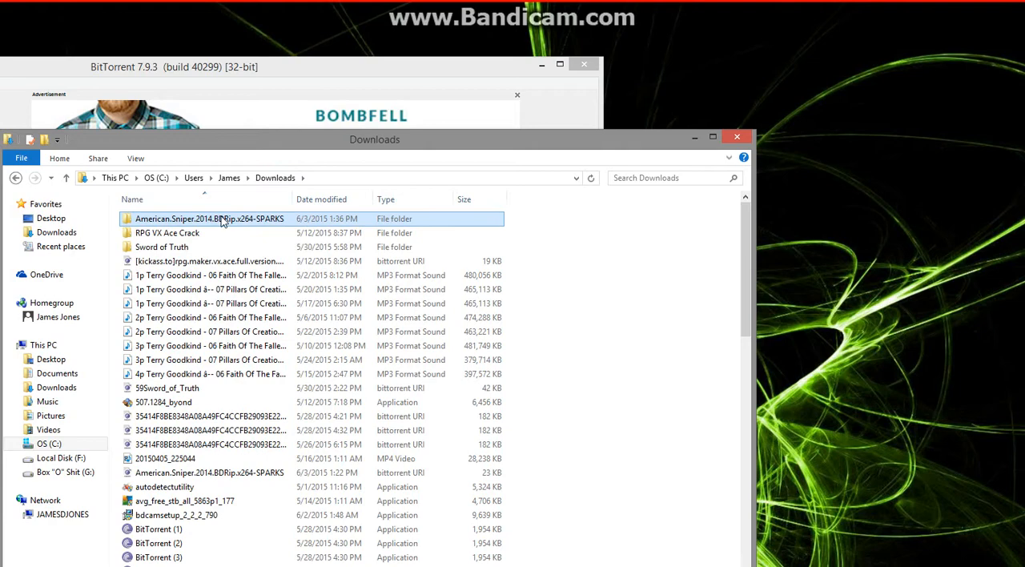
mouse_move(210, 218)
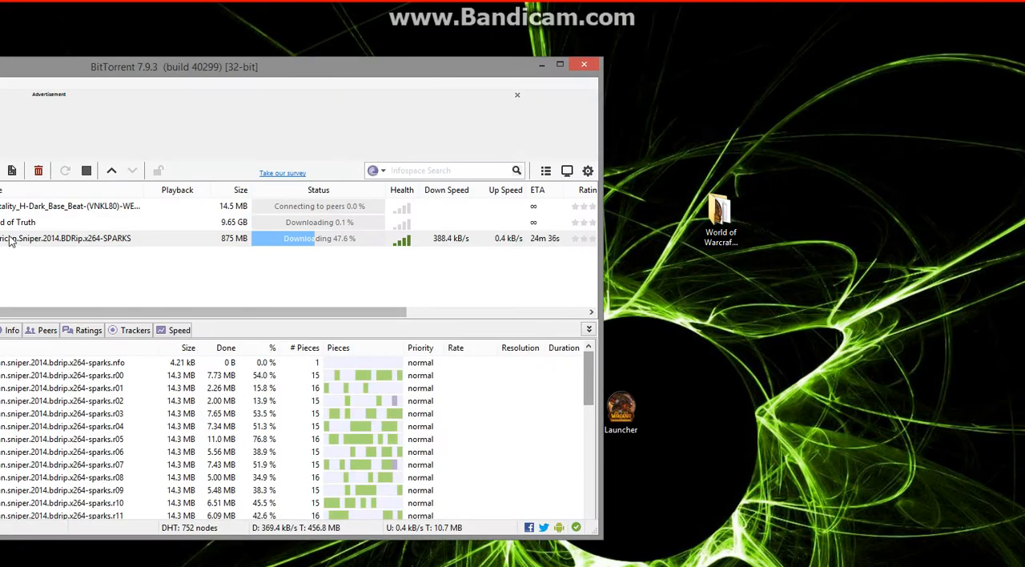
Bring up the action list for the American Sniper torrent.
right_click(67, 237)
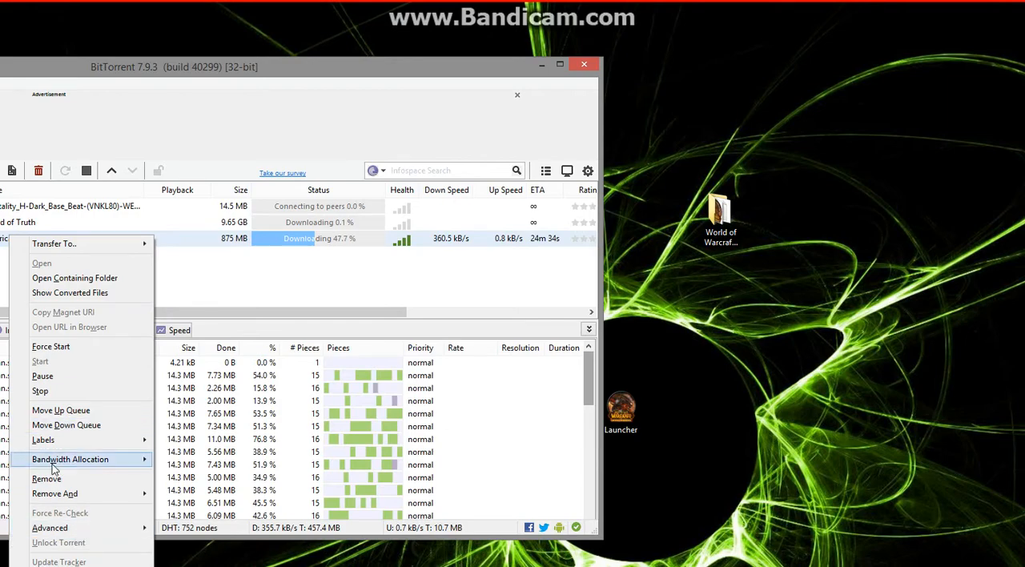
mouse_move(56, 478)
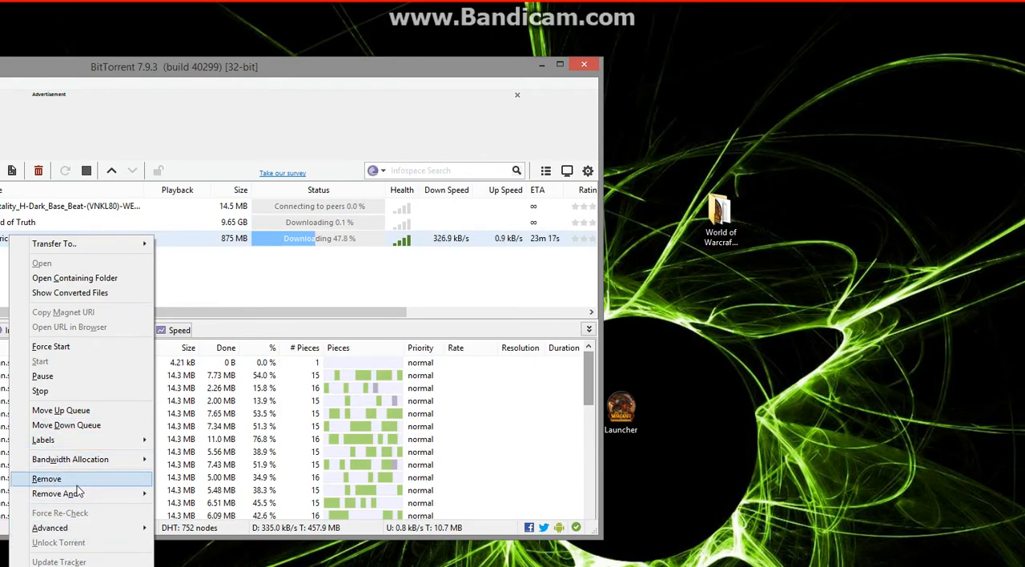
mouse_move(327, 295)
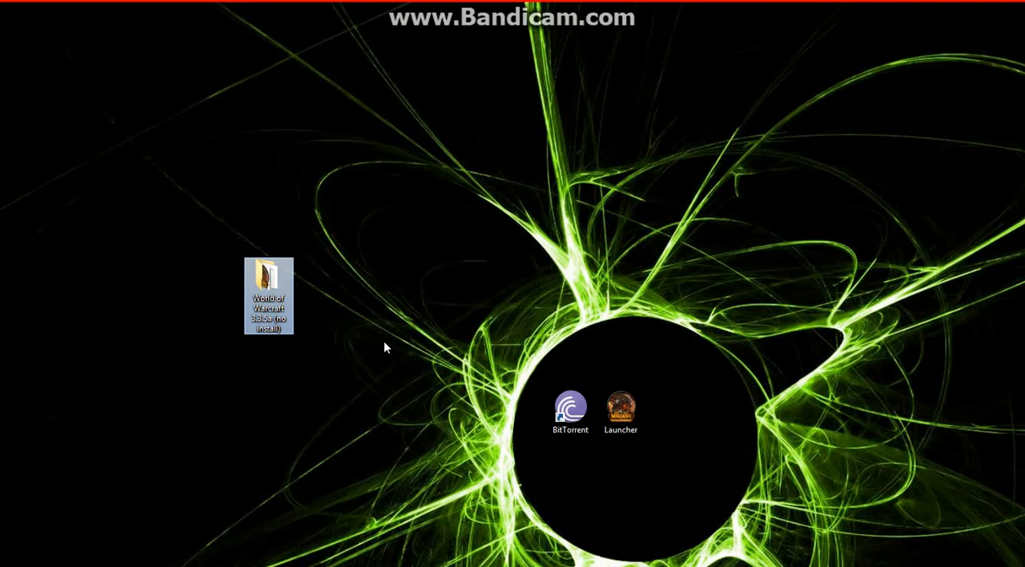
mouse_move(363, 383)
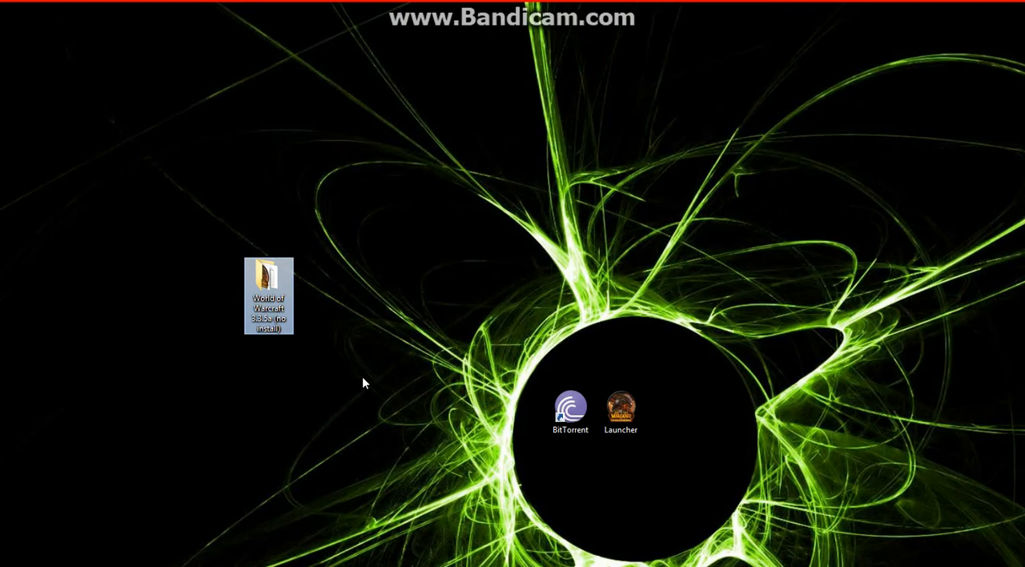
mouse_move(312, 389)
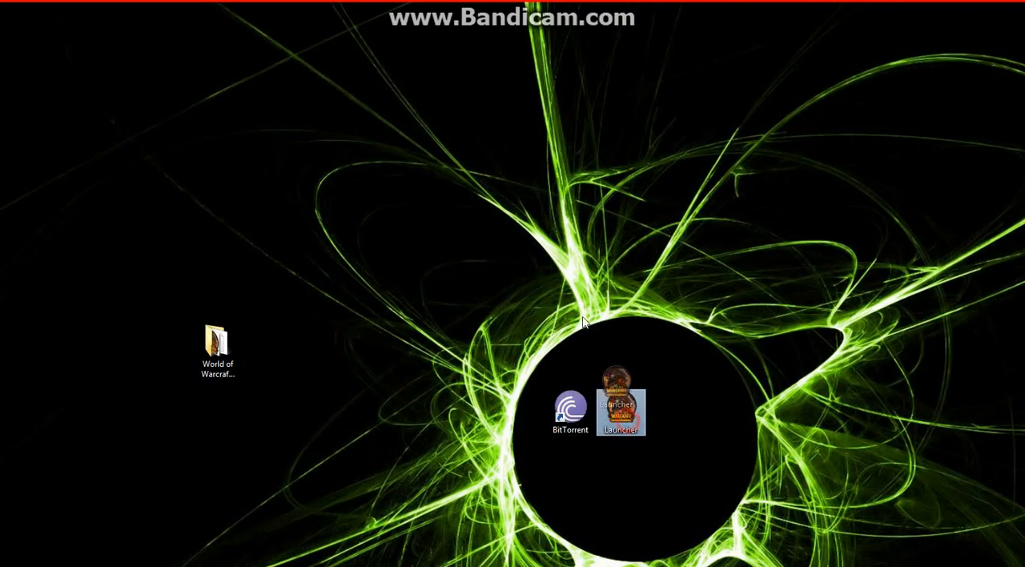
Drop the Launcher shortcut into the World of Warcraft folder and open the folder.
left_click_drag(621, 403, 419, 413)
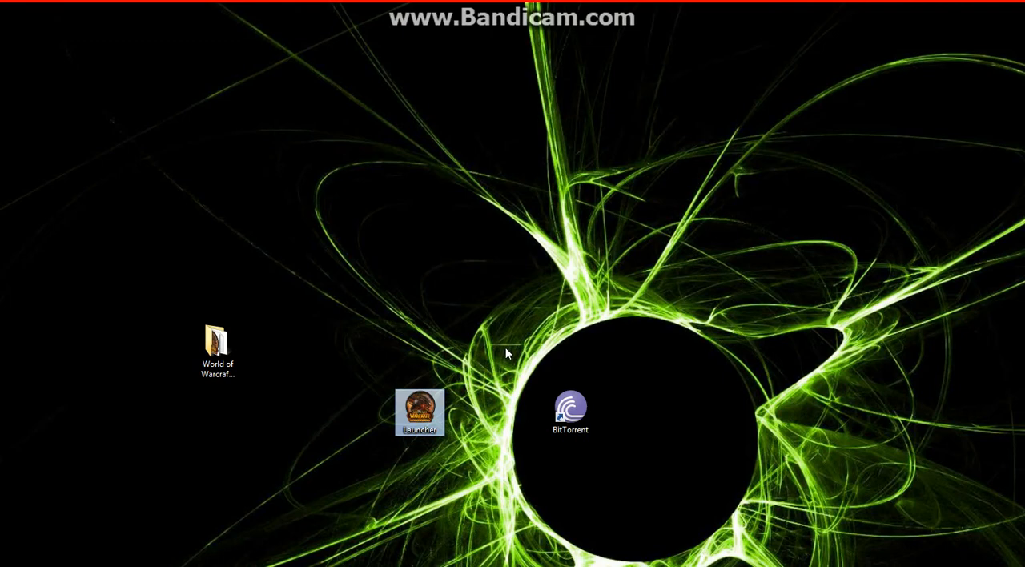
left_click_drag(420, 413, 250, 372)
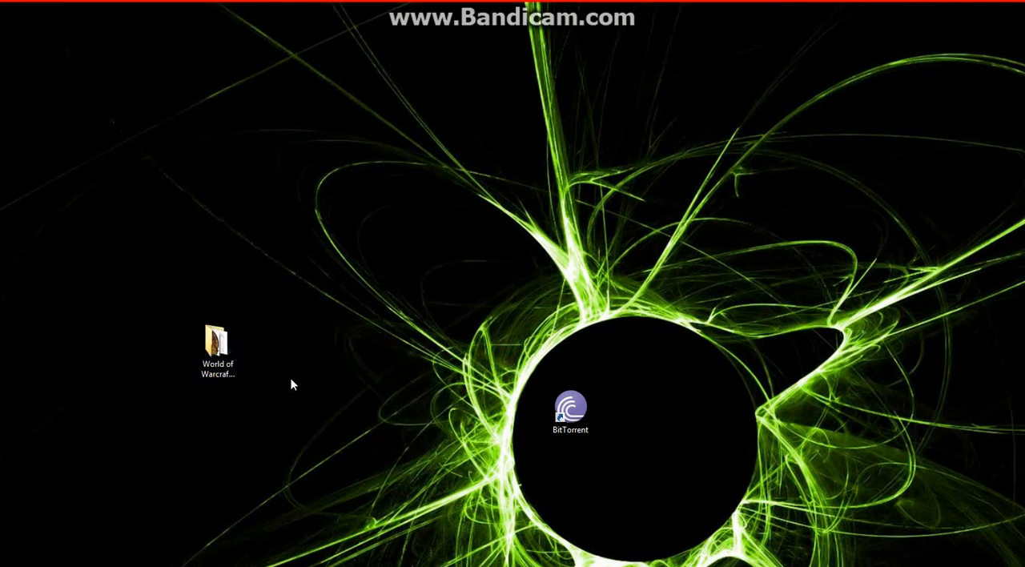
double_click(218, 340)
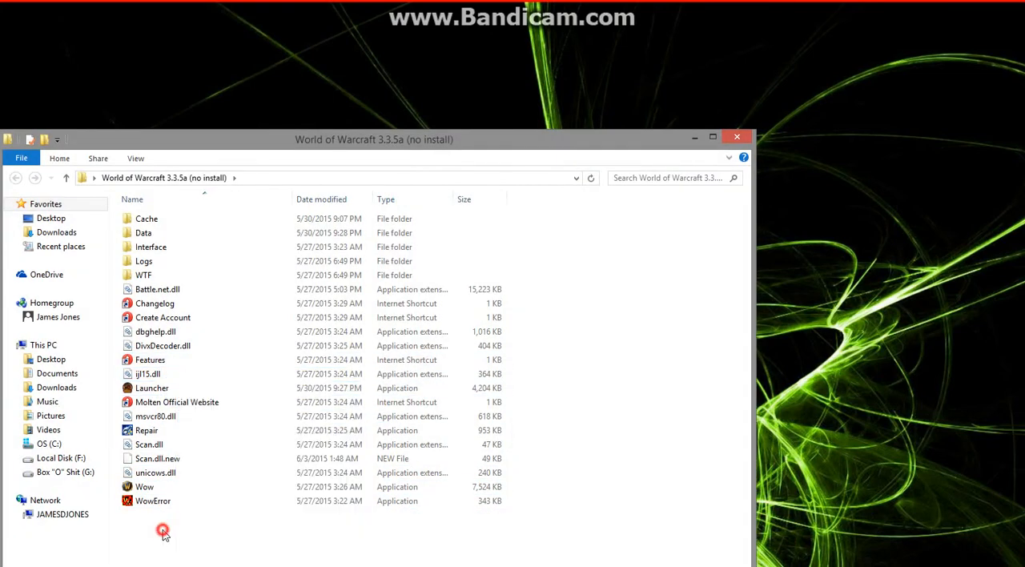
Place the new Launcher shortcut from the game folder onto the desktop.
right_click(151, 387)
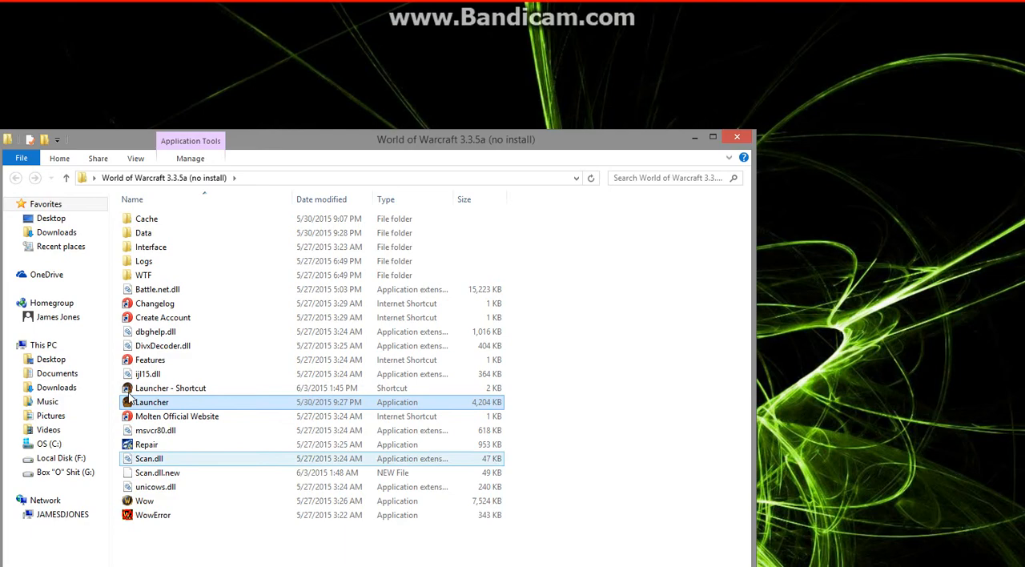
left_click(169, 387)
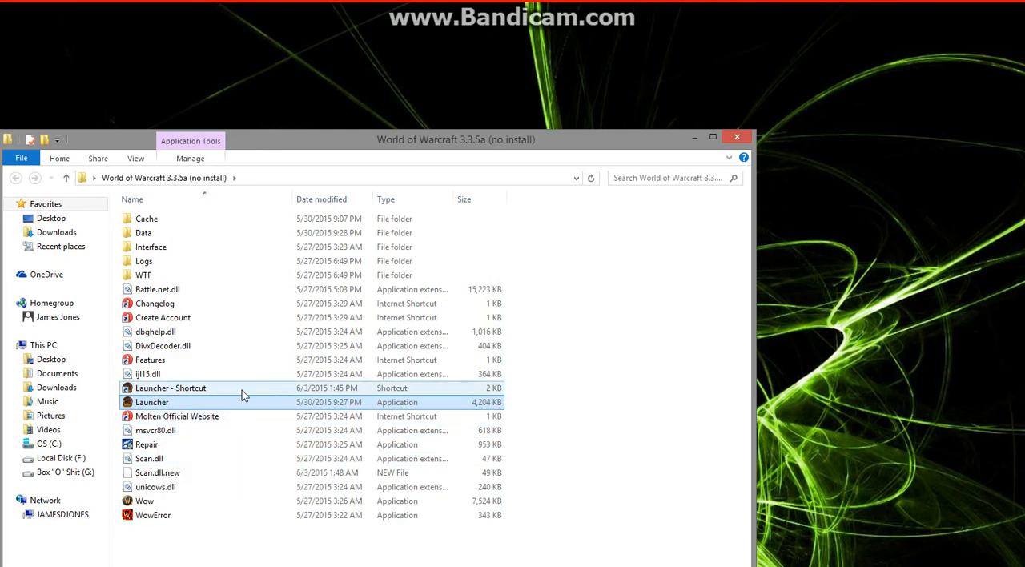
left_click(170, 387)
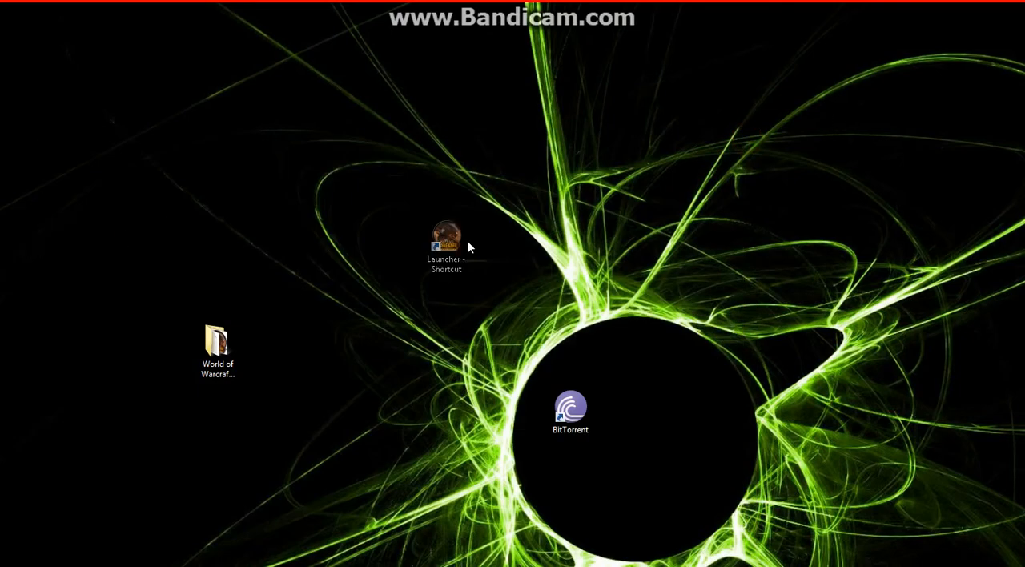
Start renaming the desktop Launcher shortcut to TheLGD.com WoW.
right_click(445, 241)
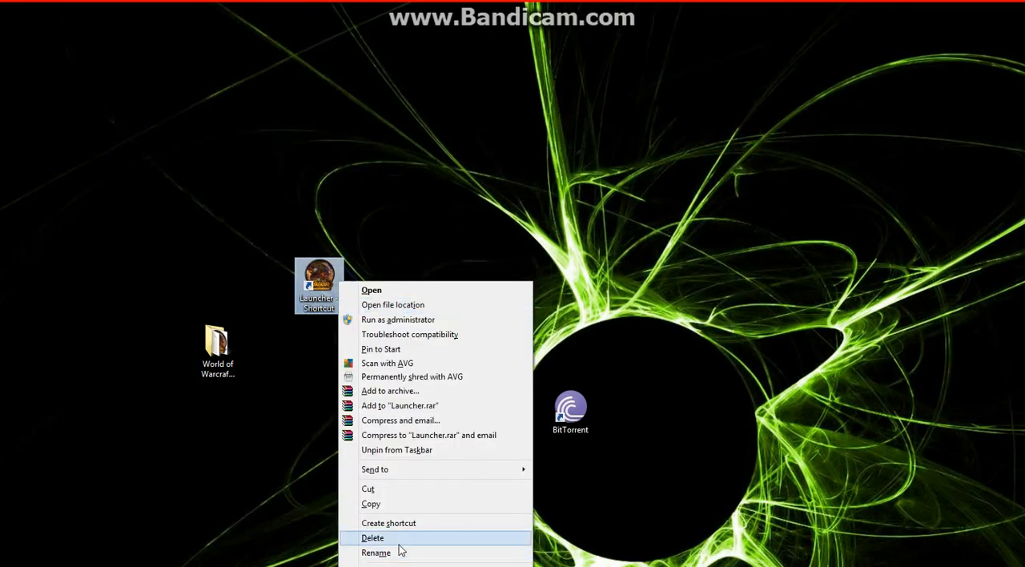
left_click(376, 551)
type("TheLGD.com WoW")
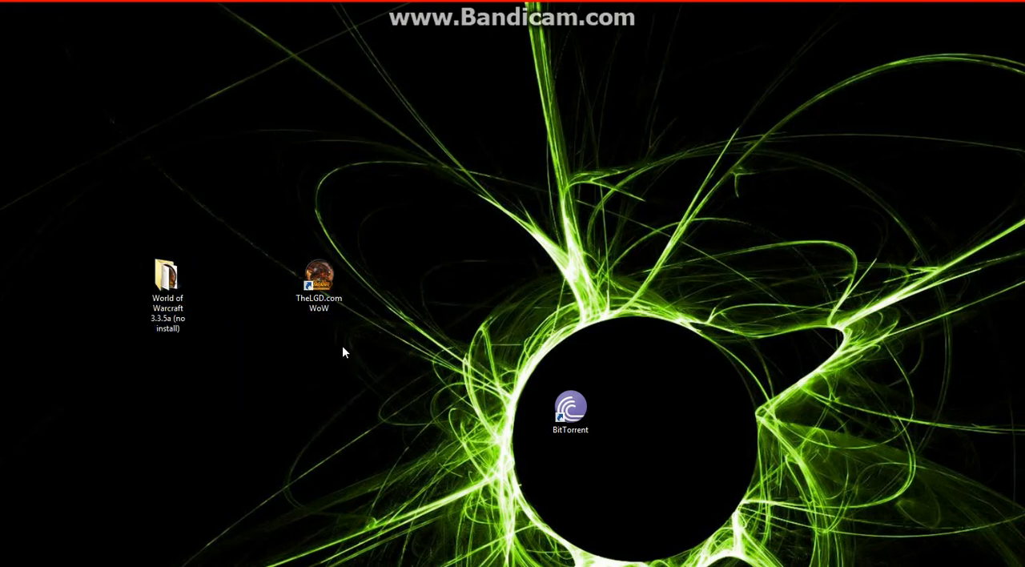
In the World of Warcraft 3.3.5a folder's Properties, clear the Read-only attribute.
right_click(167, 276)
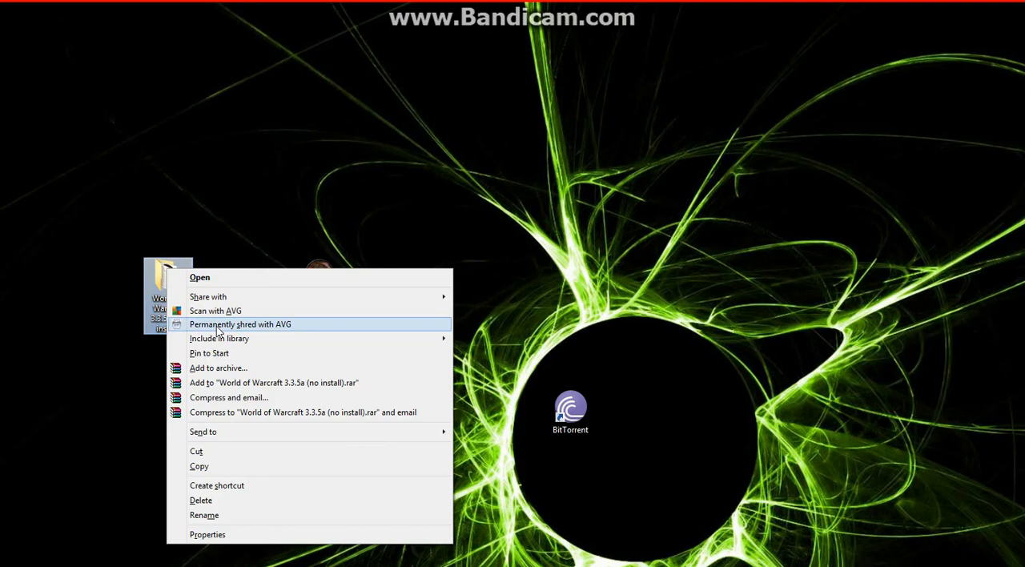
mouse_move(220, 535)
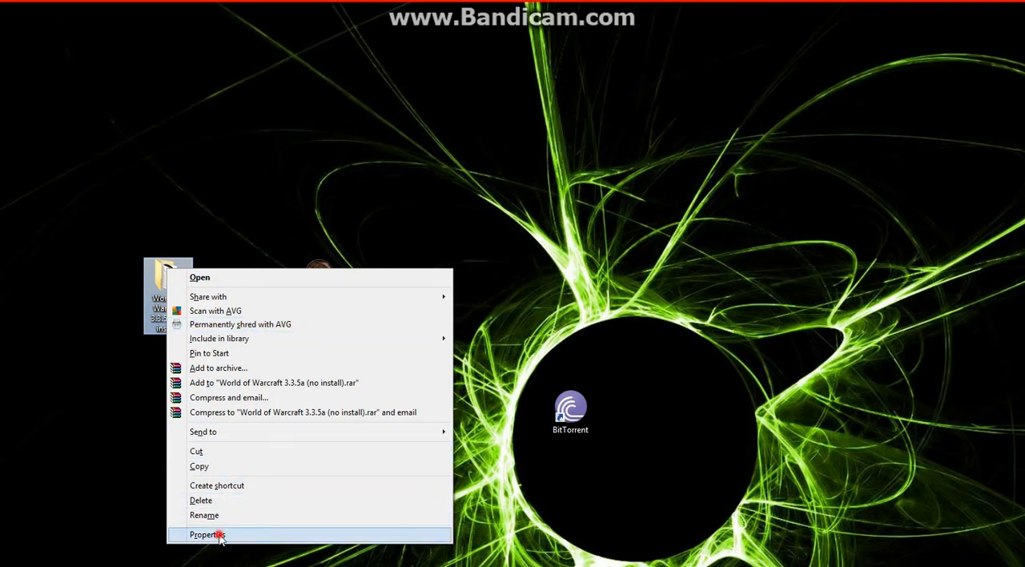
left_click(206, 535)
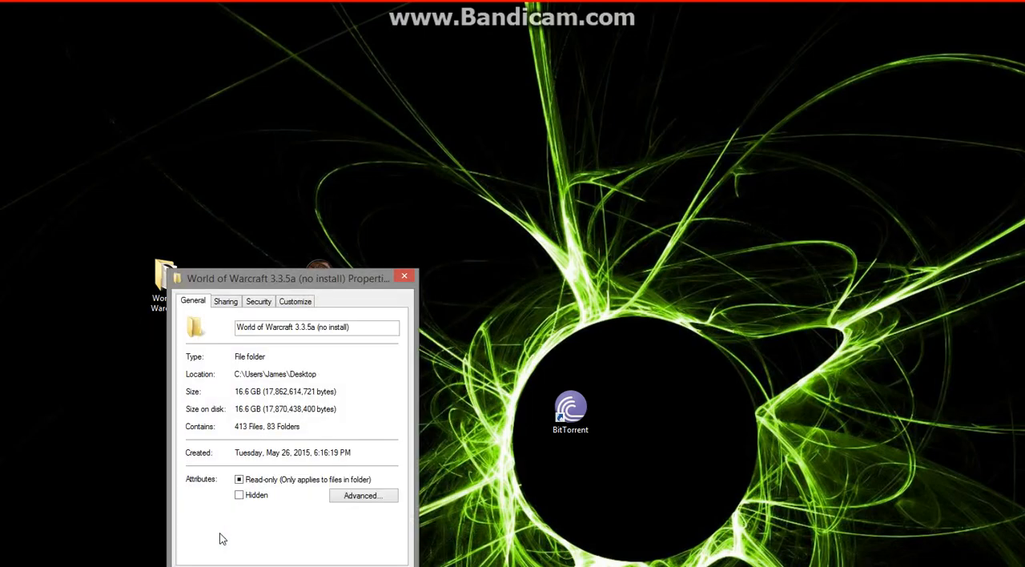
mouse_move(285, 503)
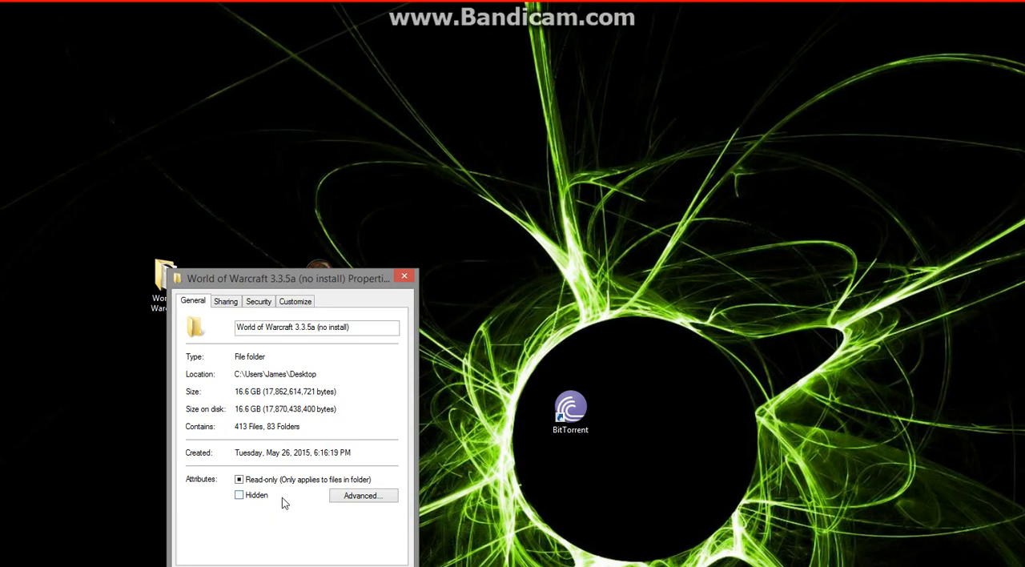
left_click(238, 479)
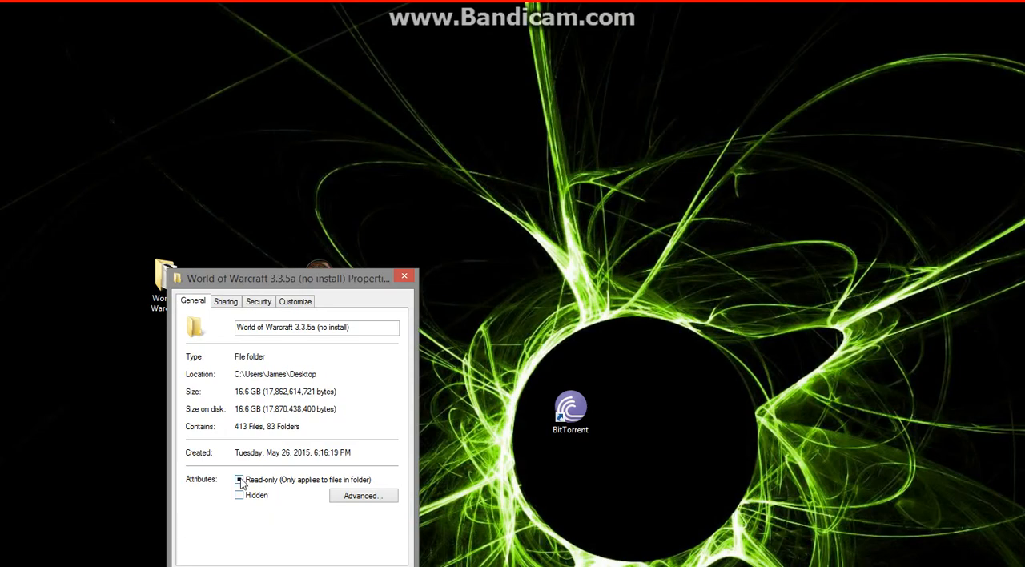
left_click(241, 480)
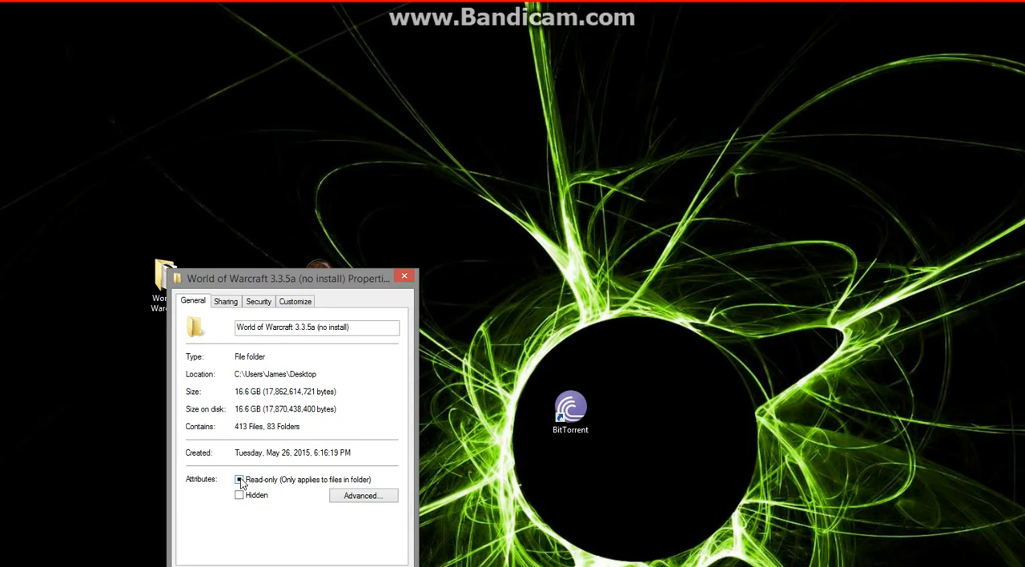
left_click(240, 479)
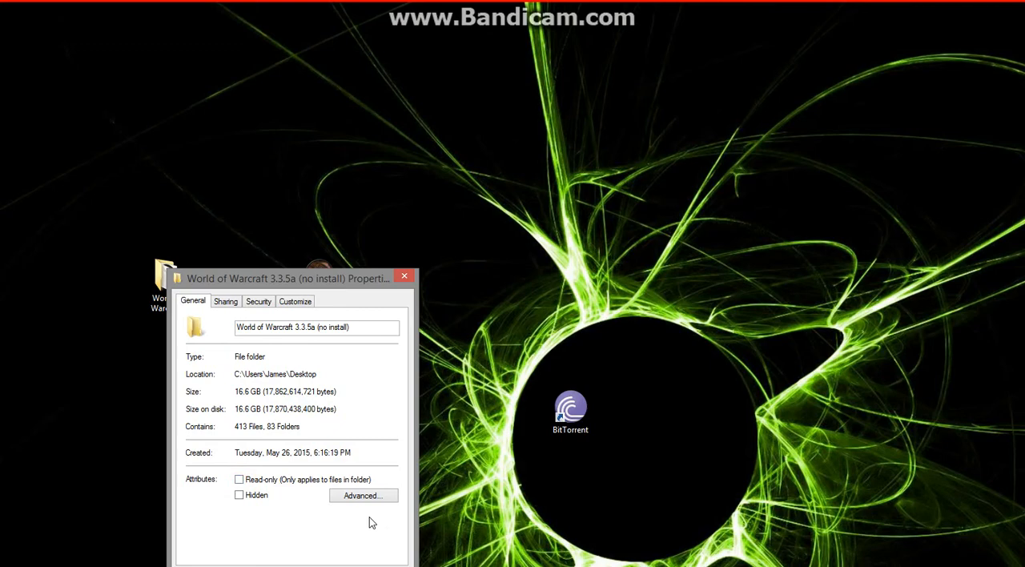
left_click(239, 478)
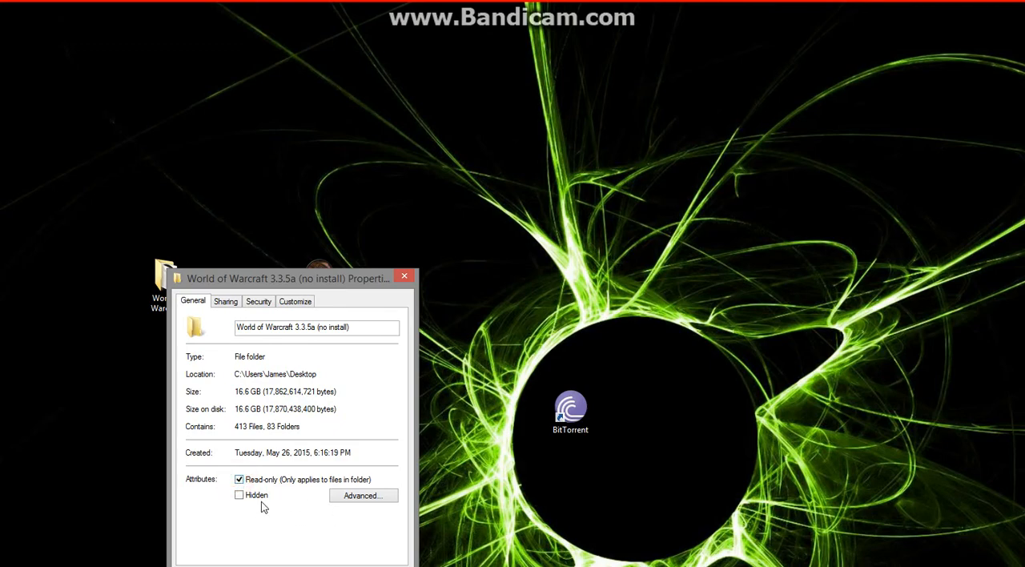
left_click(239, 479)
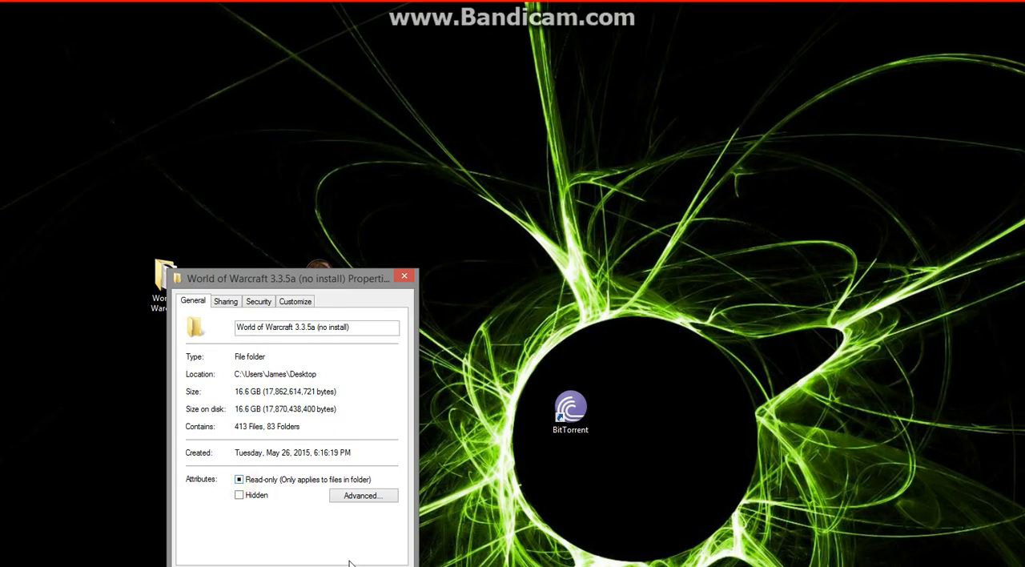
left_click(238, 479)
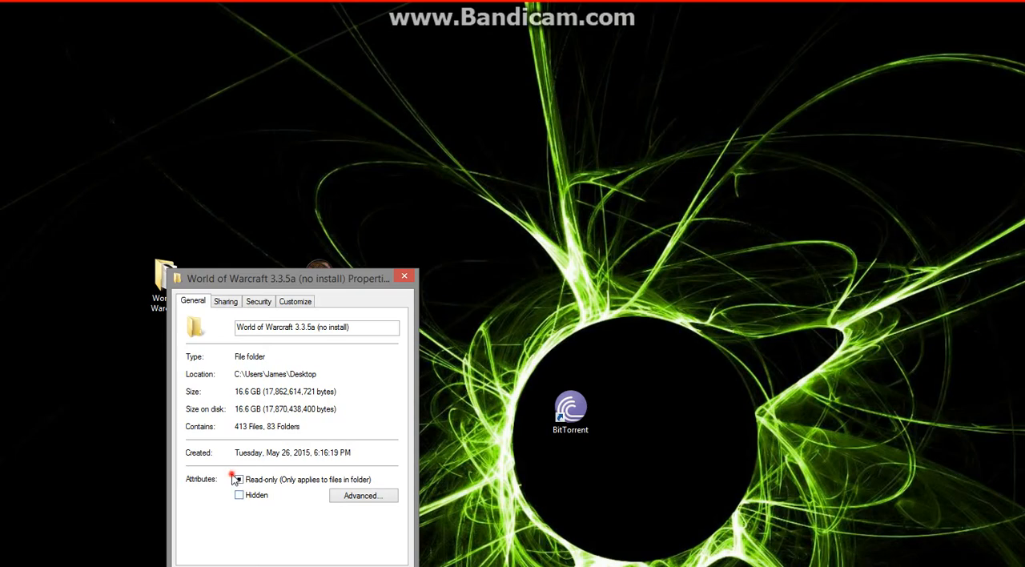
left_click(237, 478)
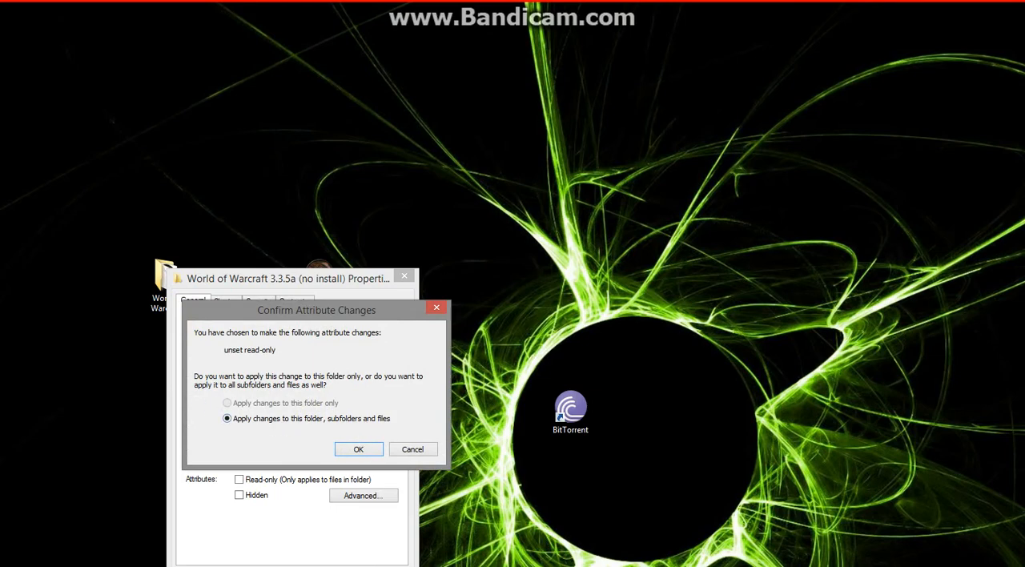
Apply the change to all subfolders and files and close Properties.
left_click(359, 448)
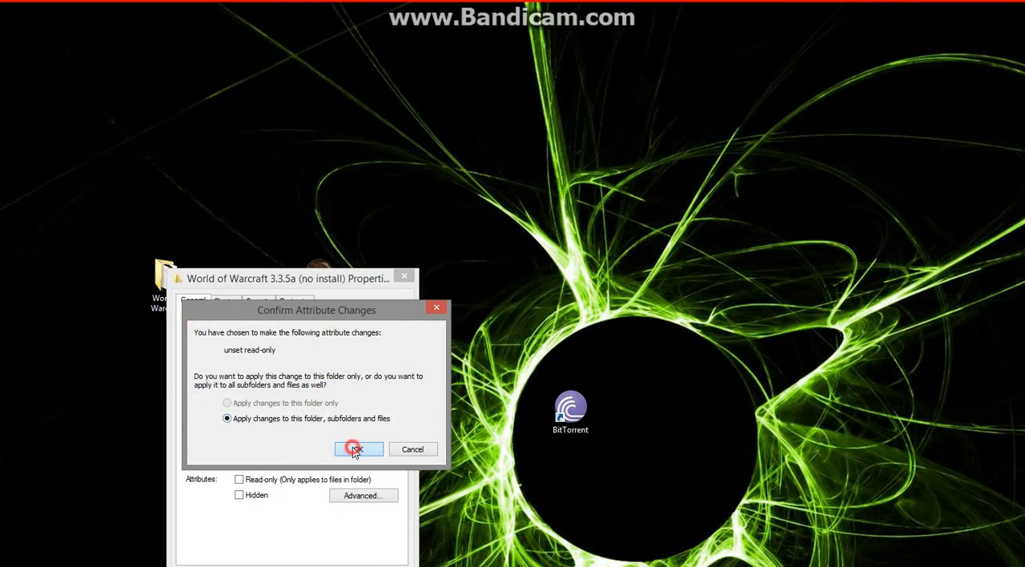
left_click(358, 448)
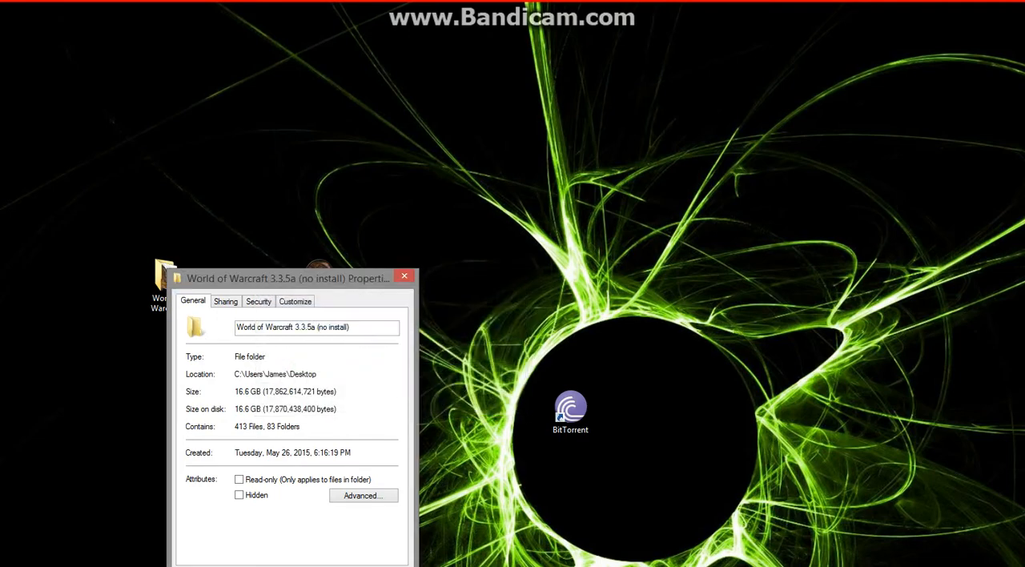
left_click(403, 277)
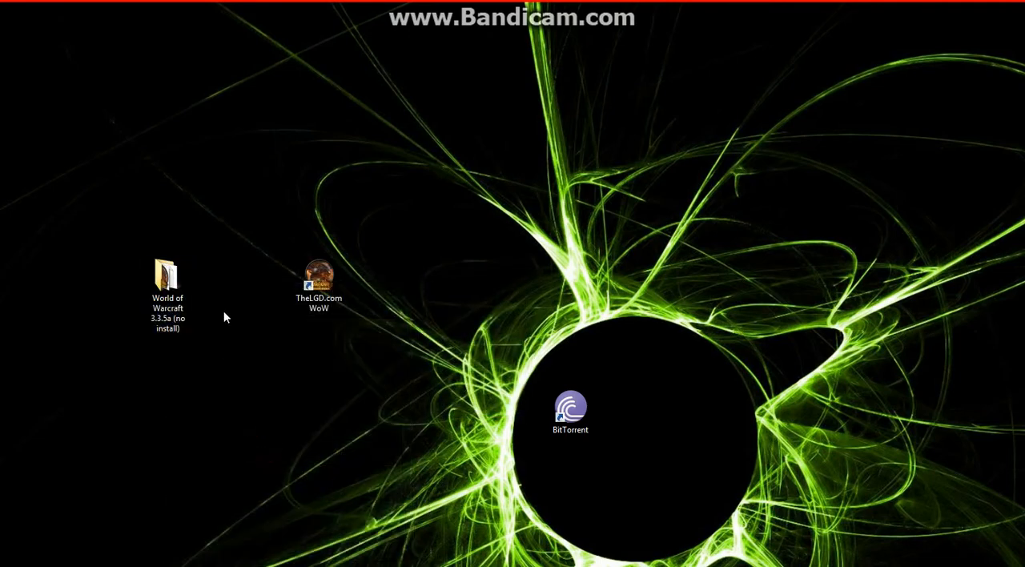
Start Cata Launcher from the TheLGD.com WoW shortcut and open its File menu.
left_click(166, 276)
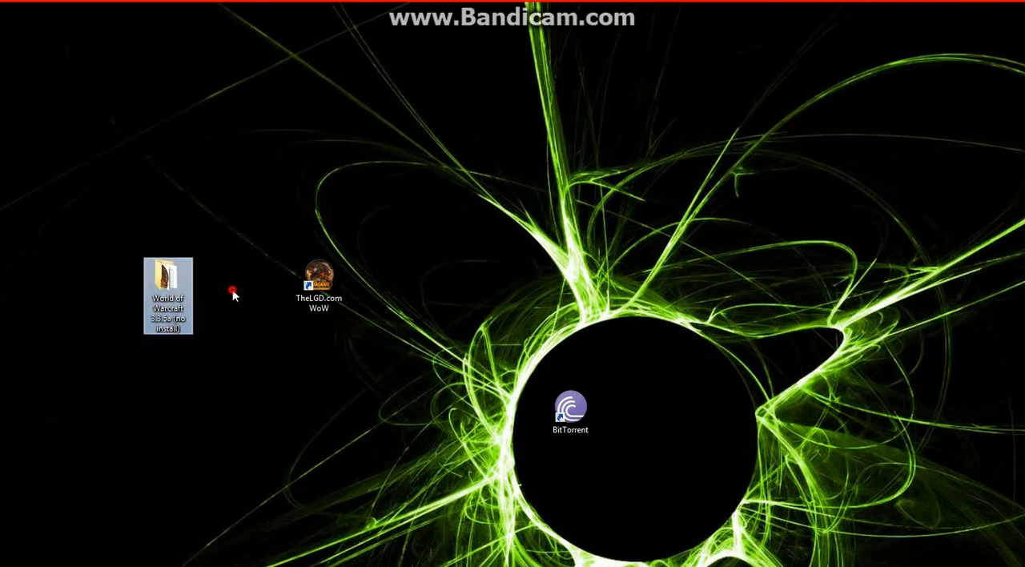
left_click(318, 284)
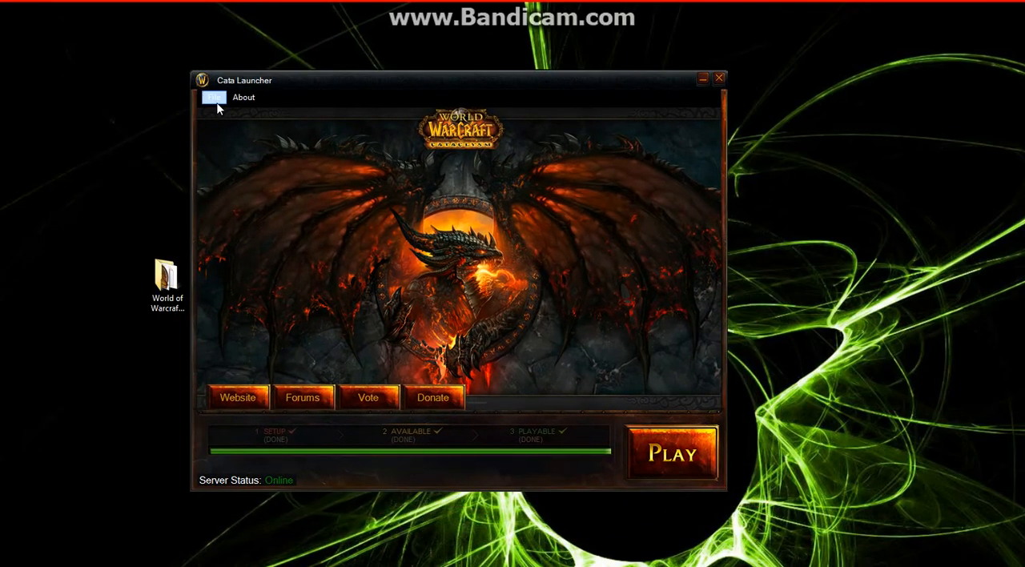
left_click(213, 96)
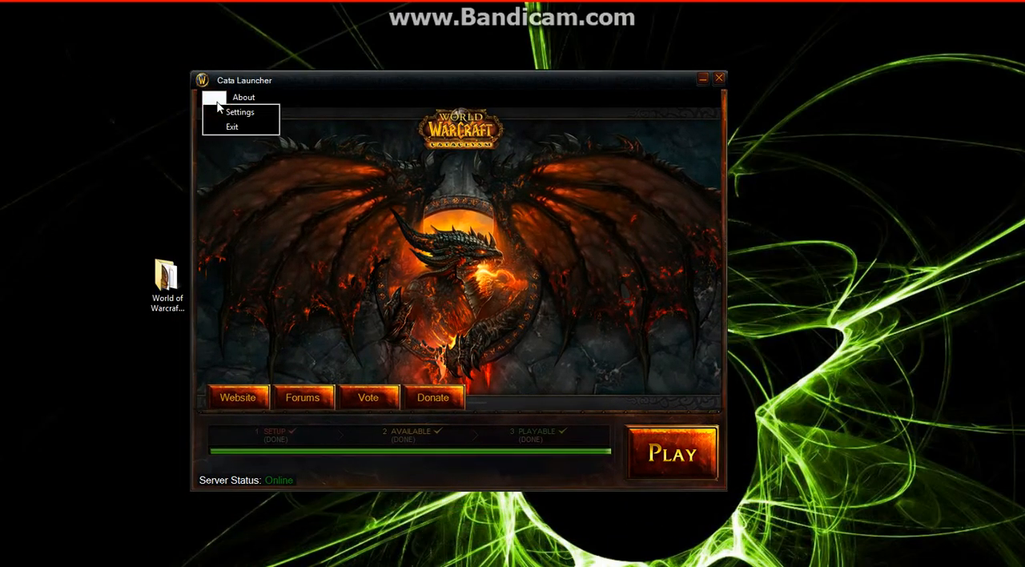
left_click(241, 112)
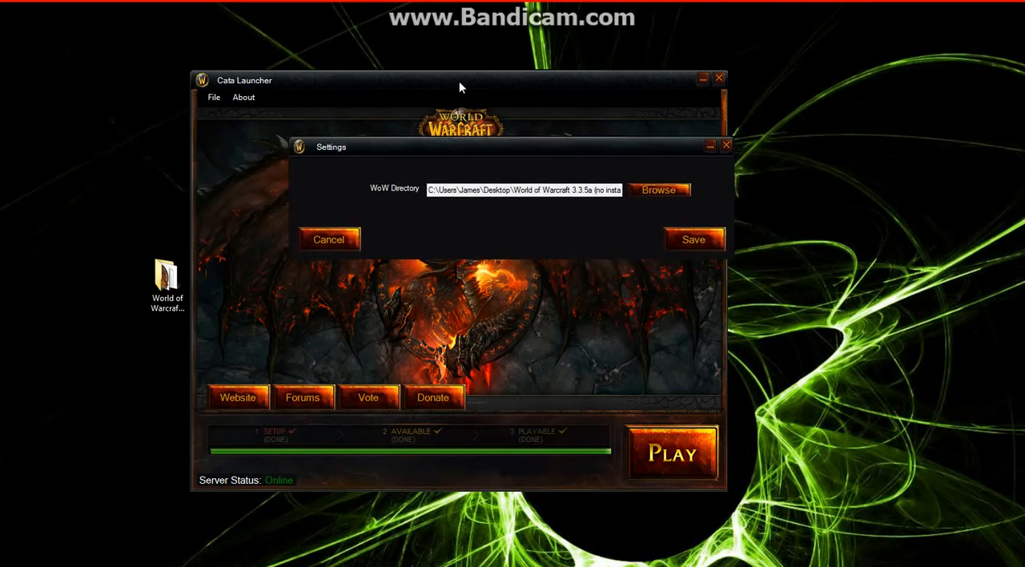
mouse_move(490, 173)
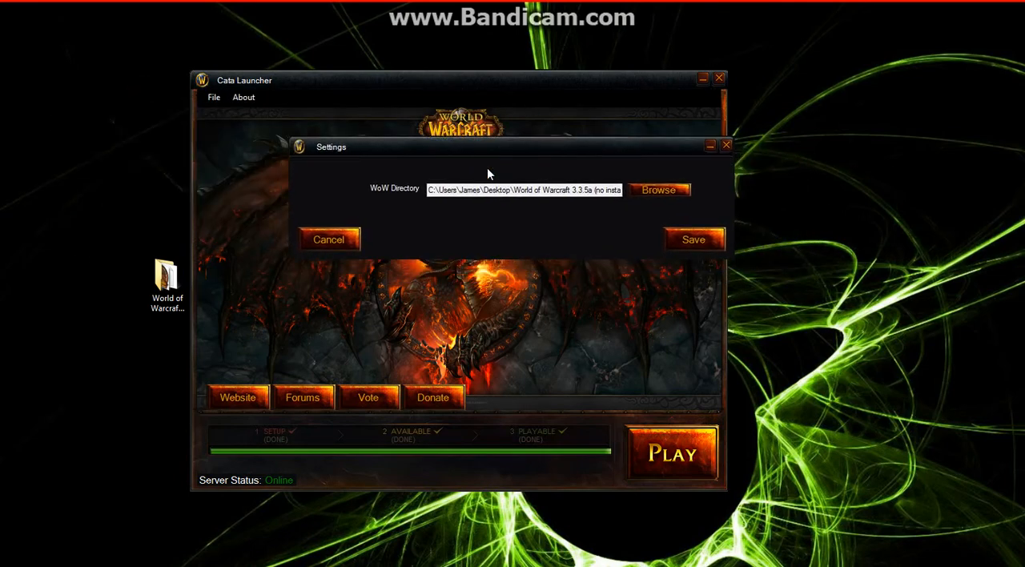
mouse_move(493, 176)
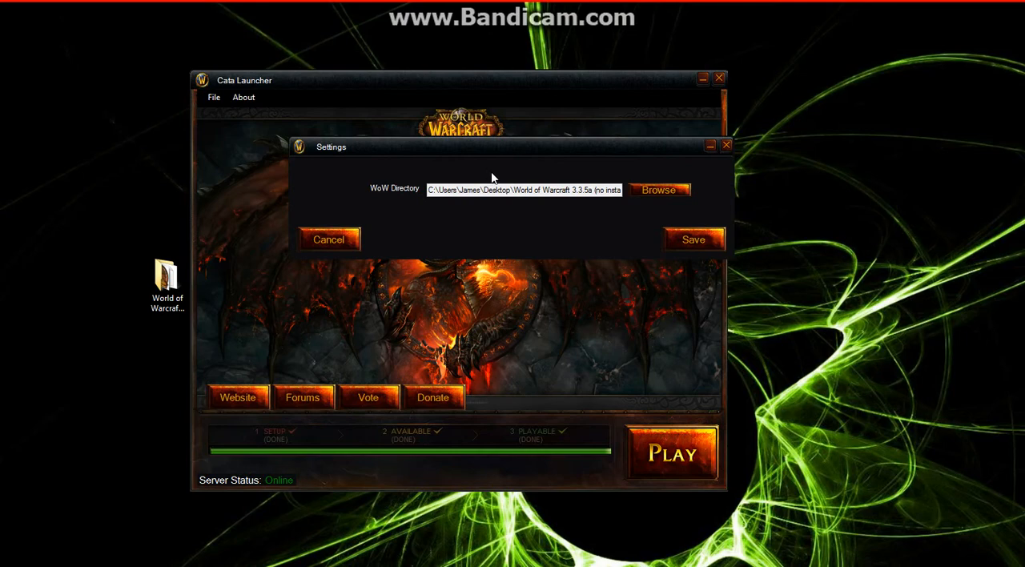
left_click(167, 280)
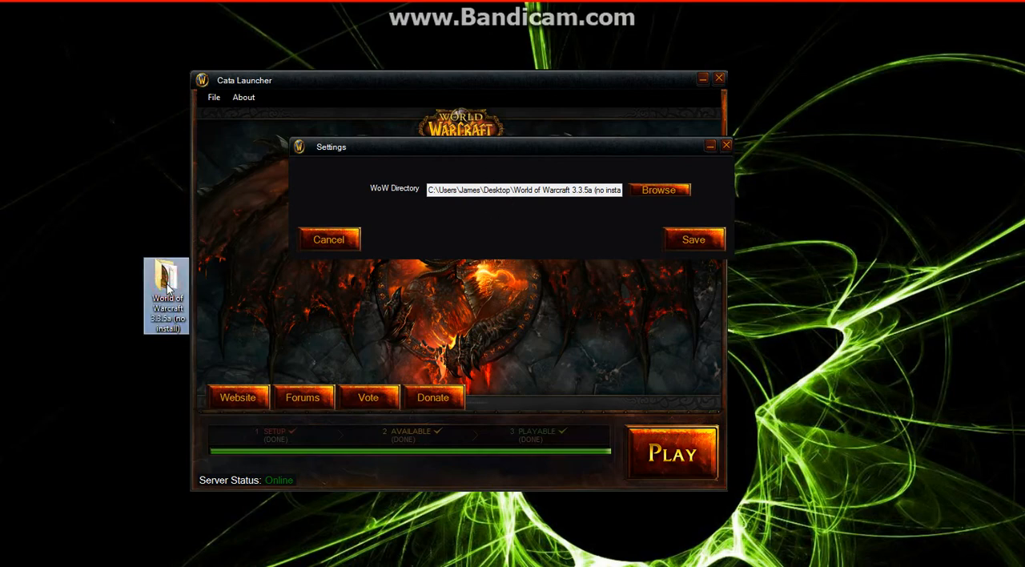
left_click_drag(166, 294, 22, 165)
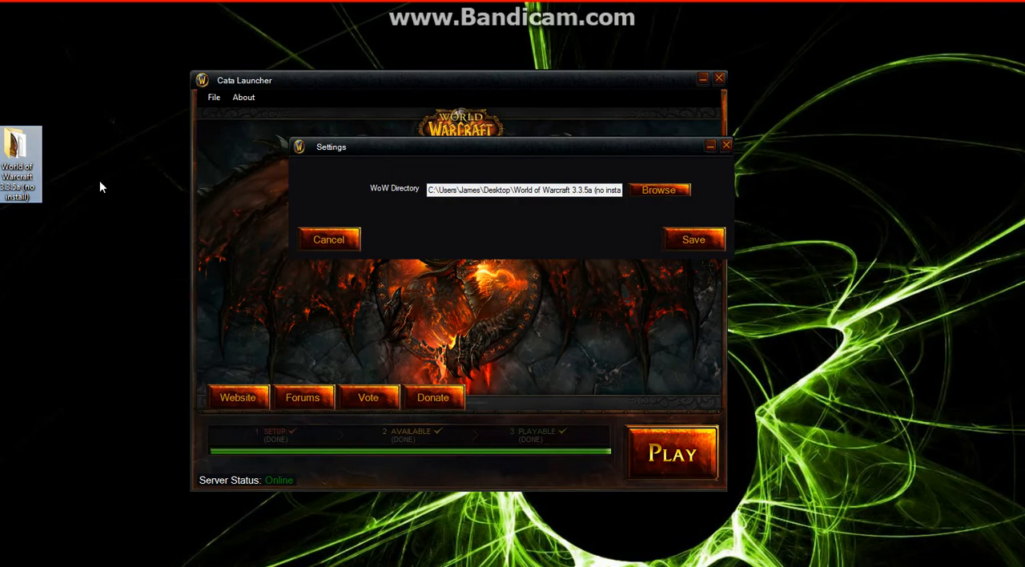
mouse_move(558, 208)
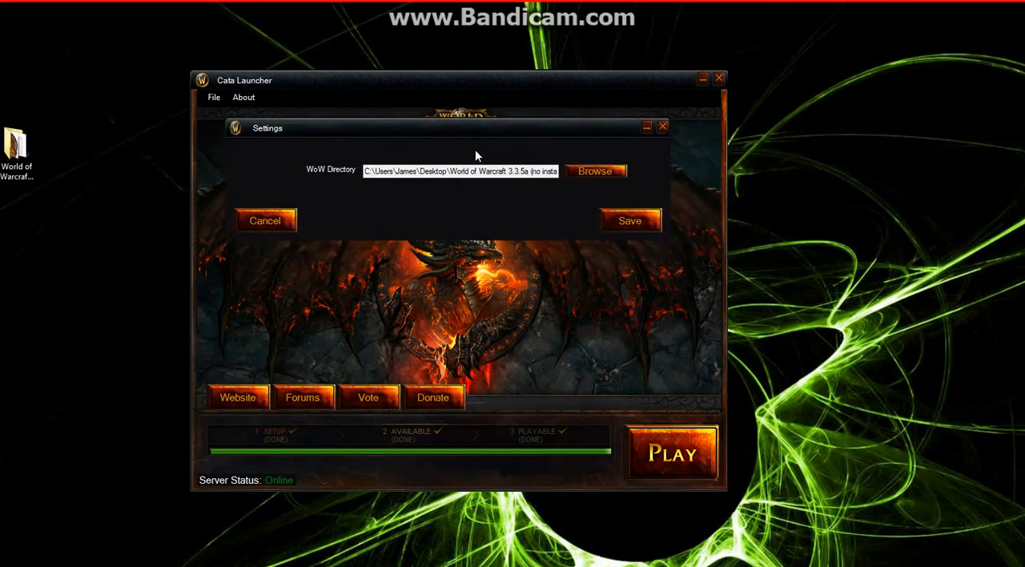
mouse_move(456, 163)
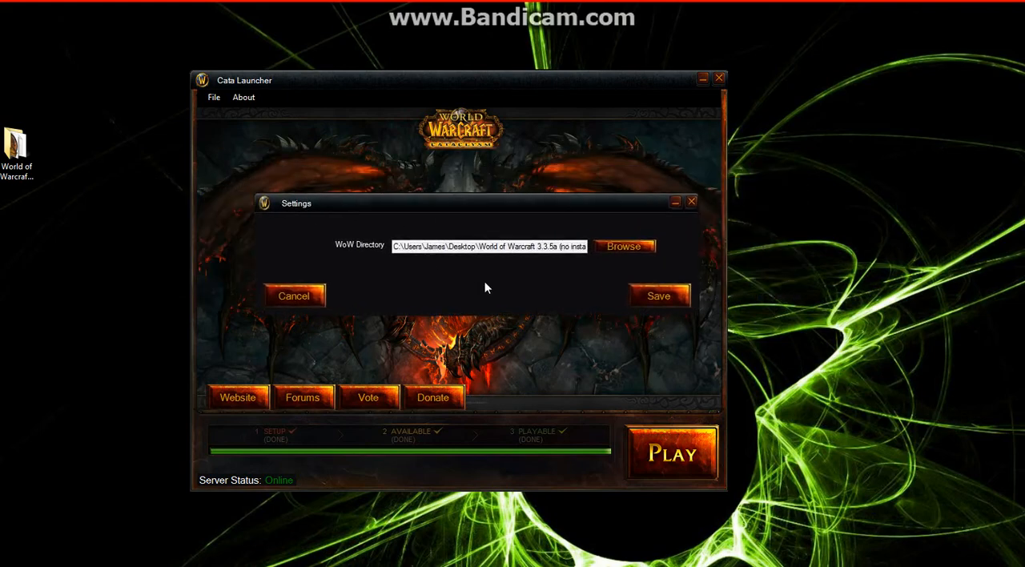
Browse to the World of Warcraft 3.3.5a (no install) folder under Desktop as the WoW directory.
left_click(623, 247)
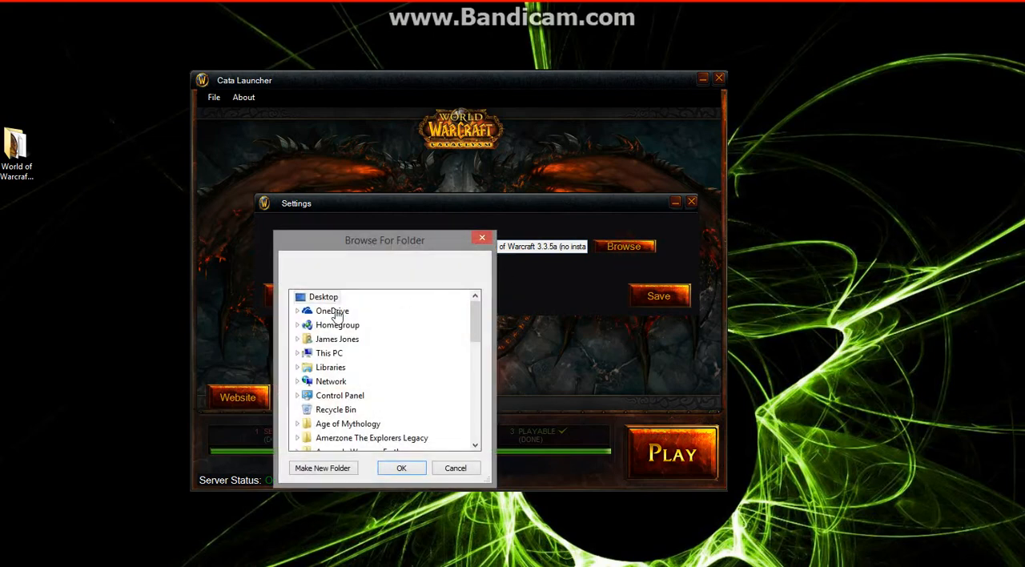
left_click(323, 296)
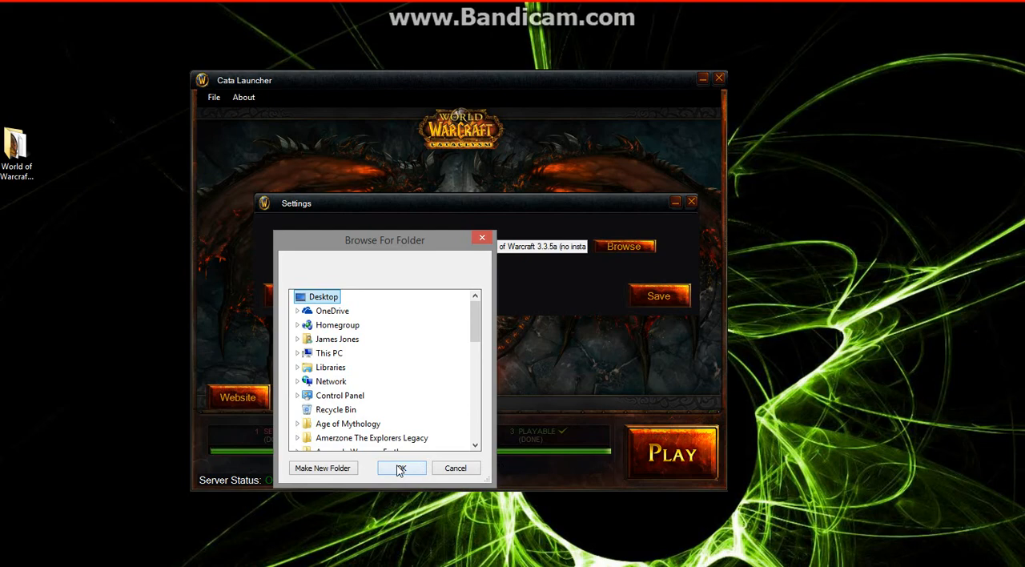
scroll("down", 3)
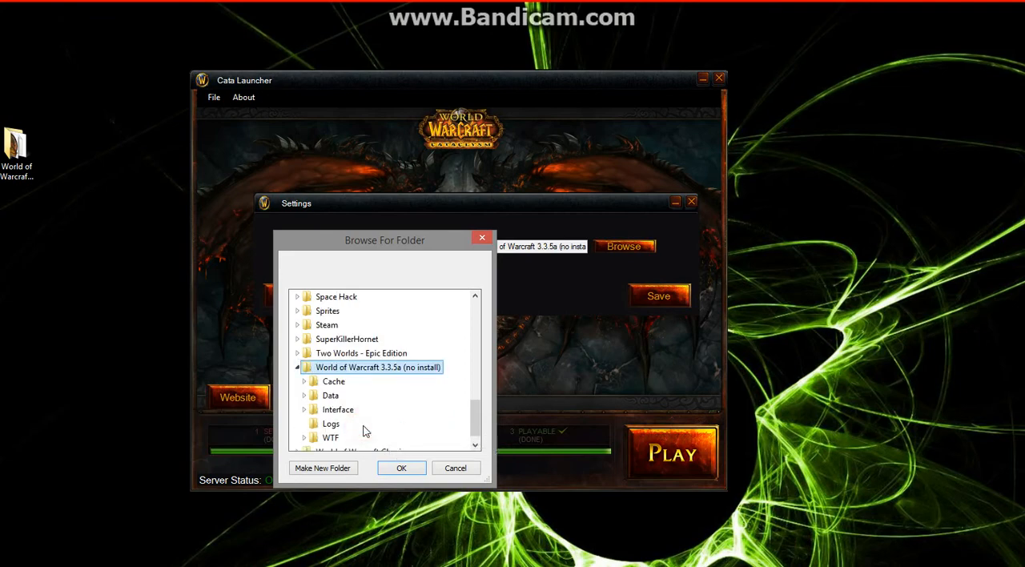
mouse_move(370, 388)
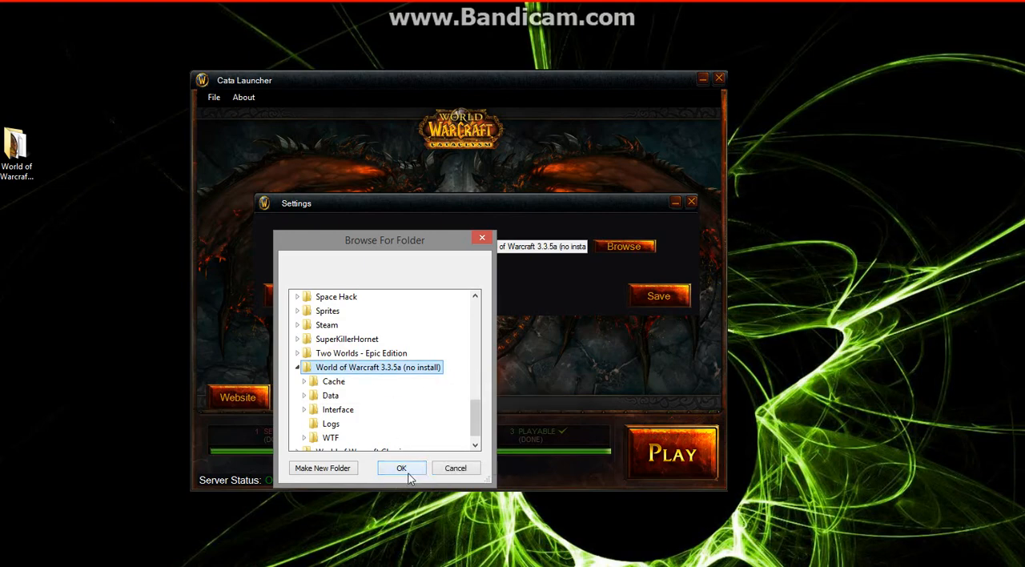
left_click(400, 468)
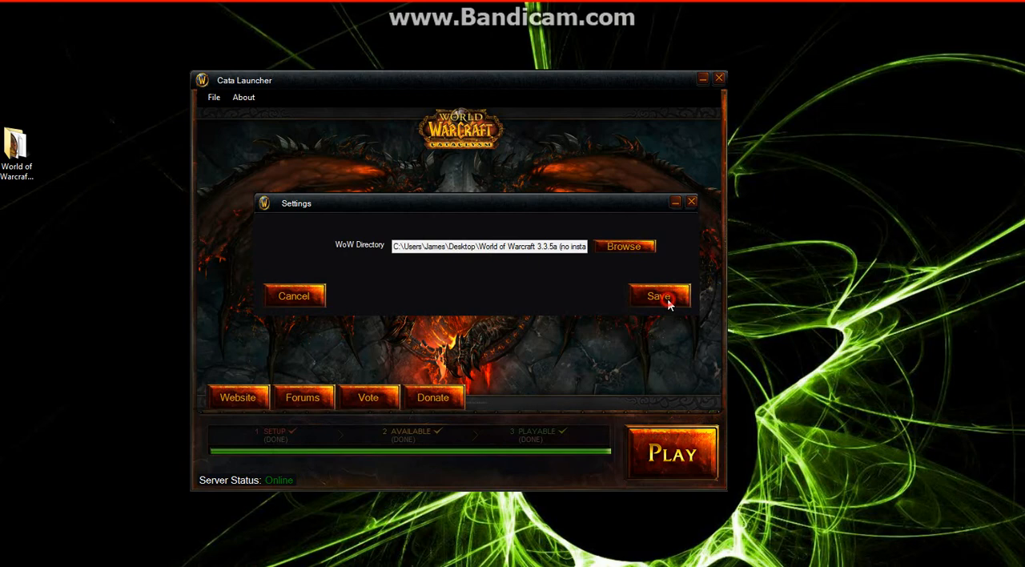
Save the WoW directory setting and return to the launcher's main screen.
left_click(658, 297)
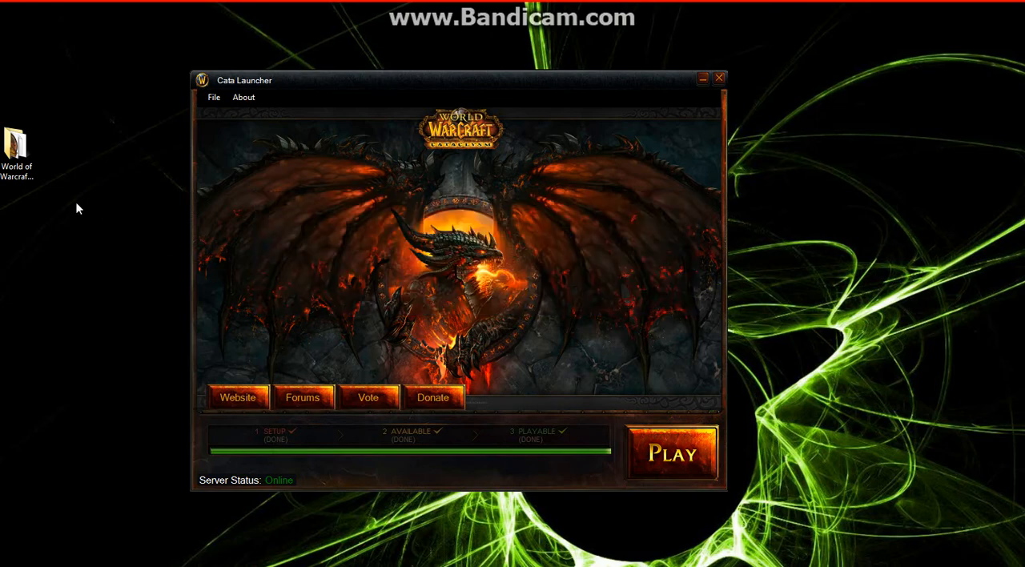
mouse_move(207, 256)
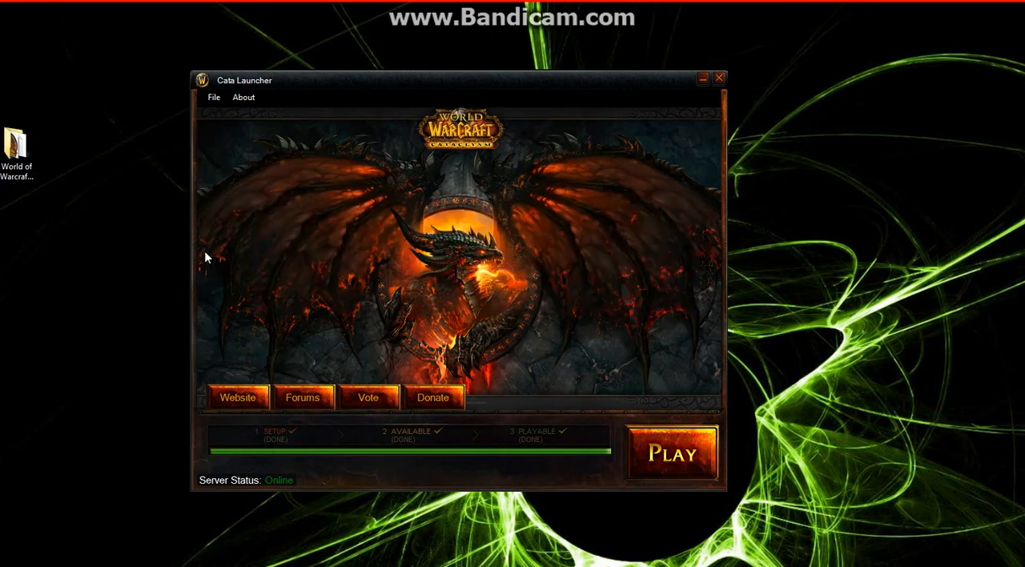
mouse_move(522, 462)
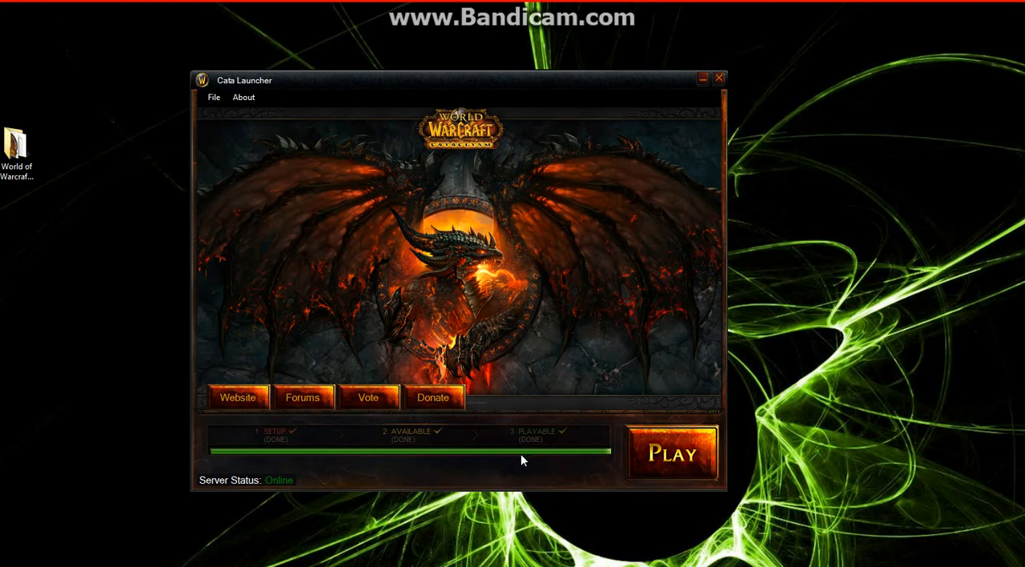
mouse_move(560, 468)
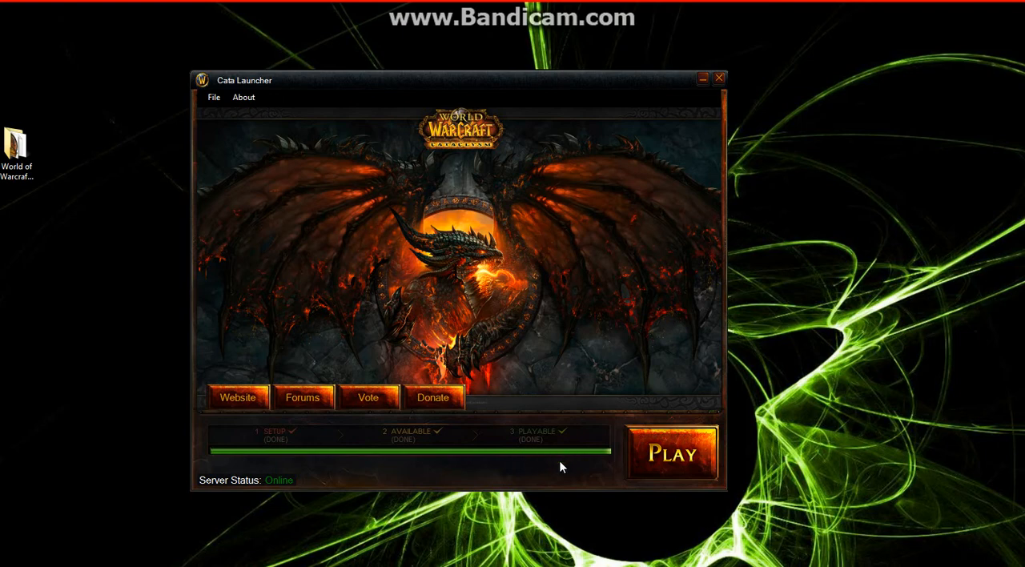
mouse_move(559, 473)
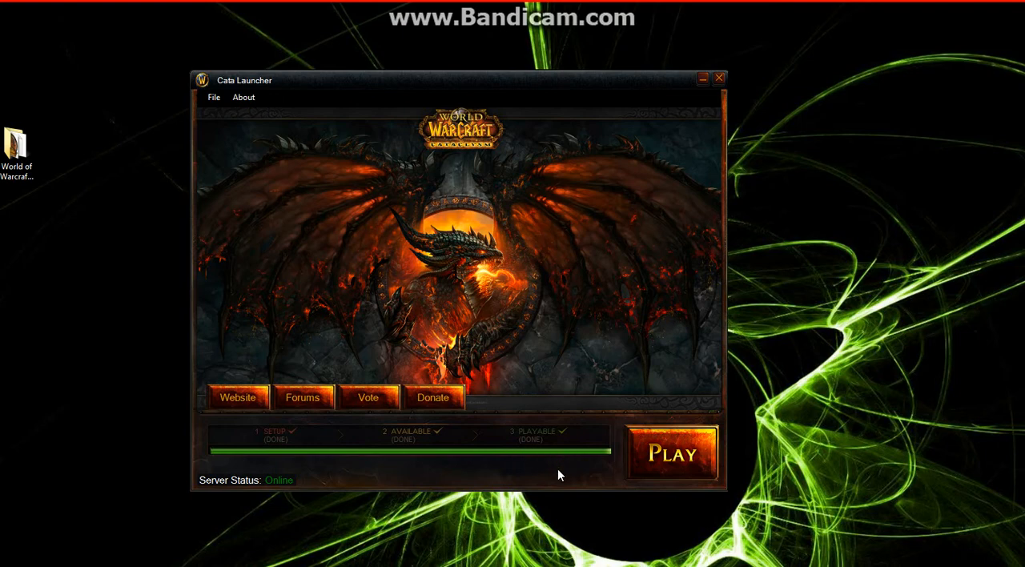
mouse_move(583, 459)
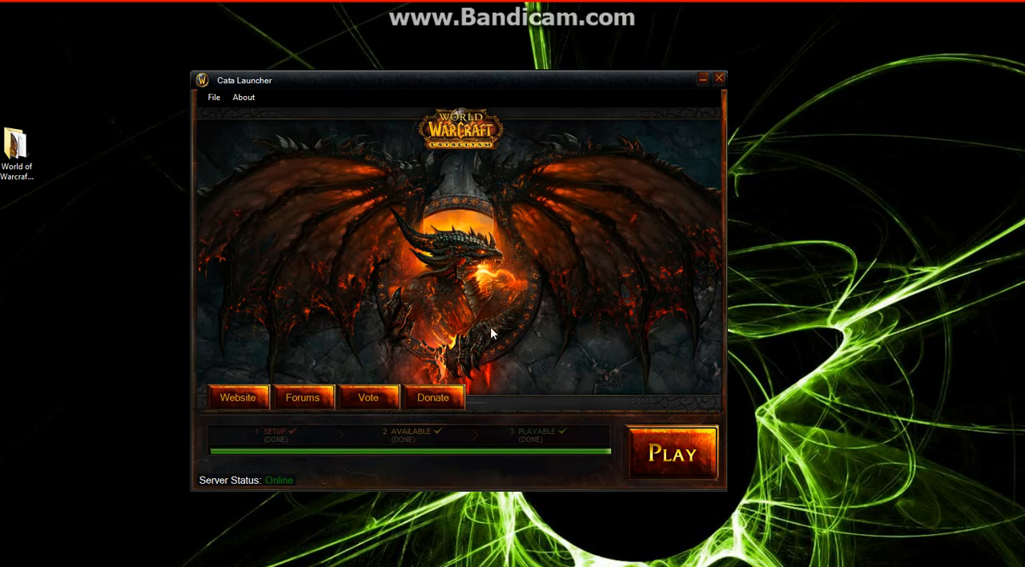
mouse_move(751, 371)
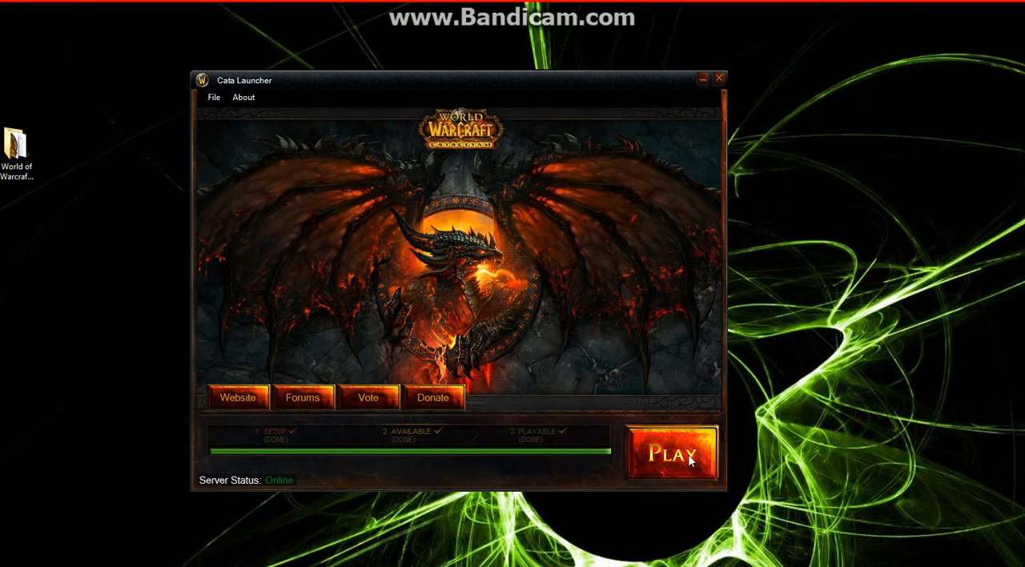
Start World of Warcraft via Play and the TheLGD.com WoW shortcut to reach the login screen.
left_click(670, 451)
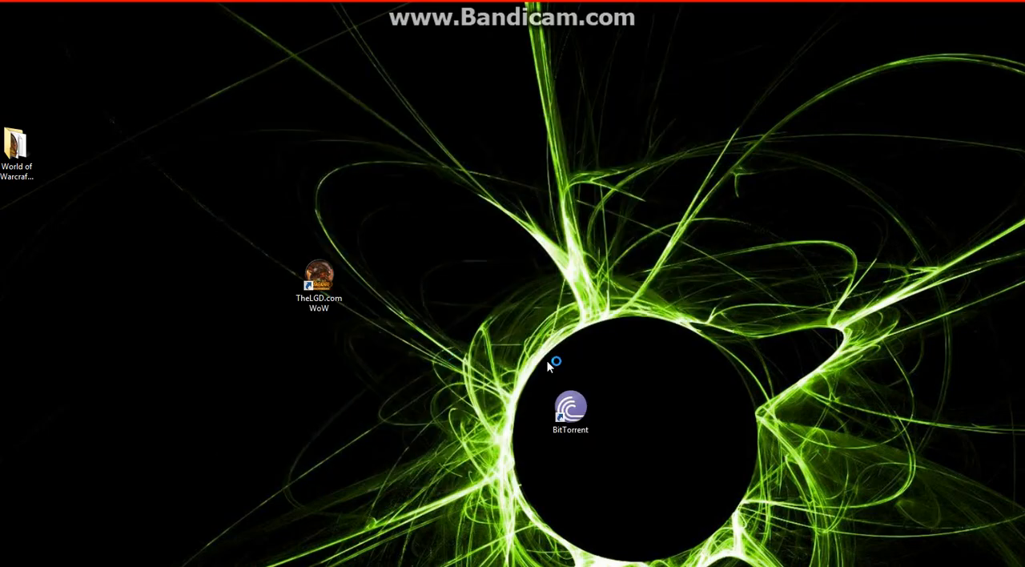
double_click(317, 276)
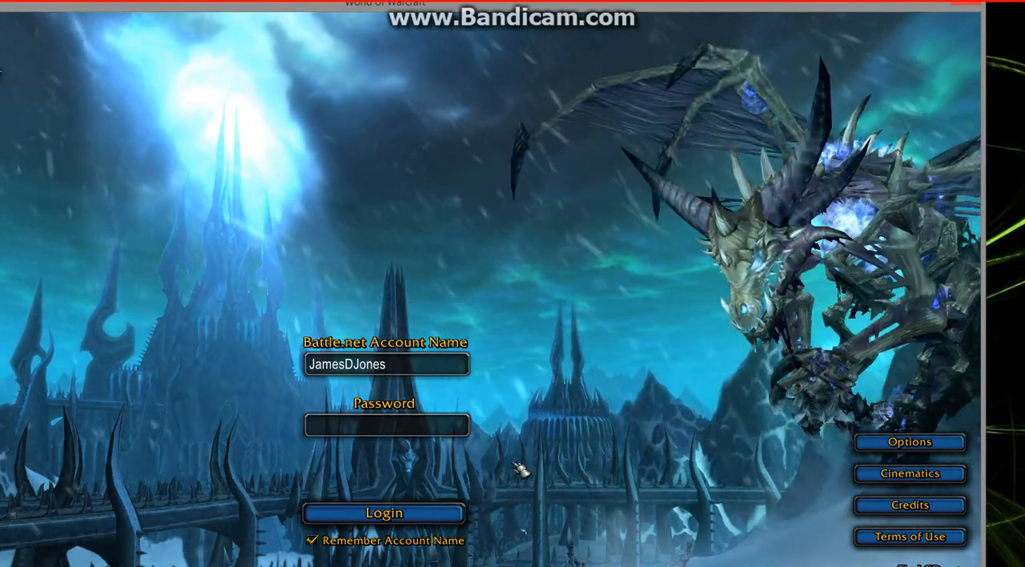
Log in to TheLGD.com and preview the characters Sparky, Swag, Kara and Theseeker in the list.
left_click(384, 513)
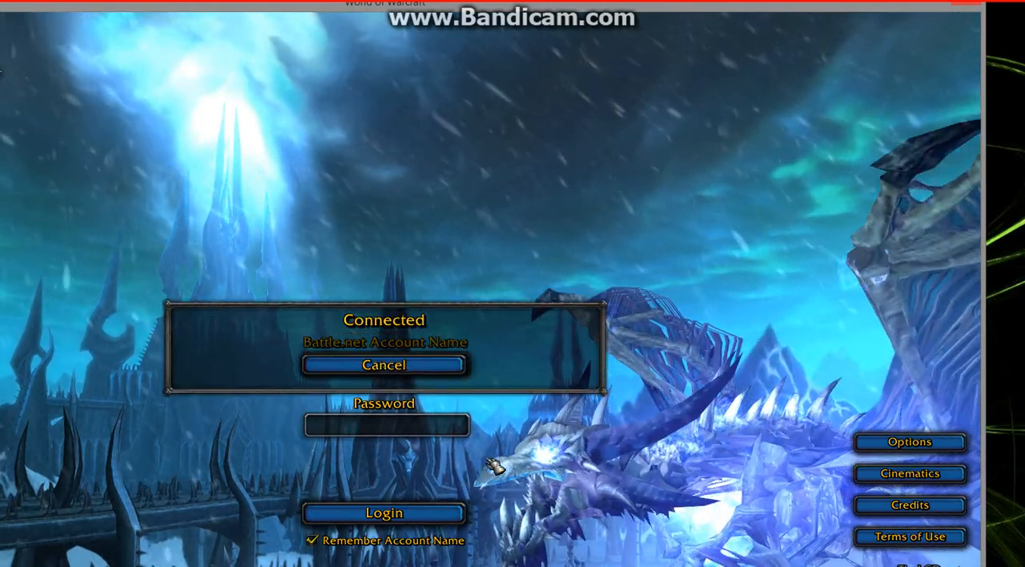
left_click(384, 512)
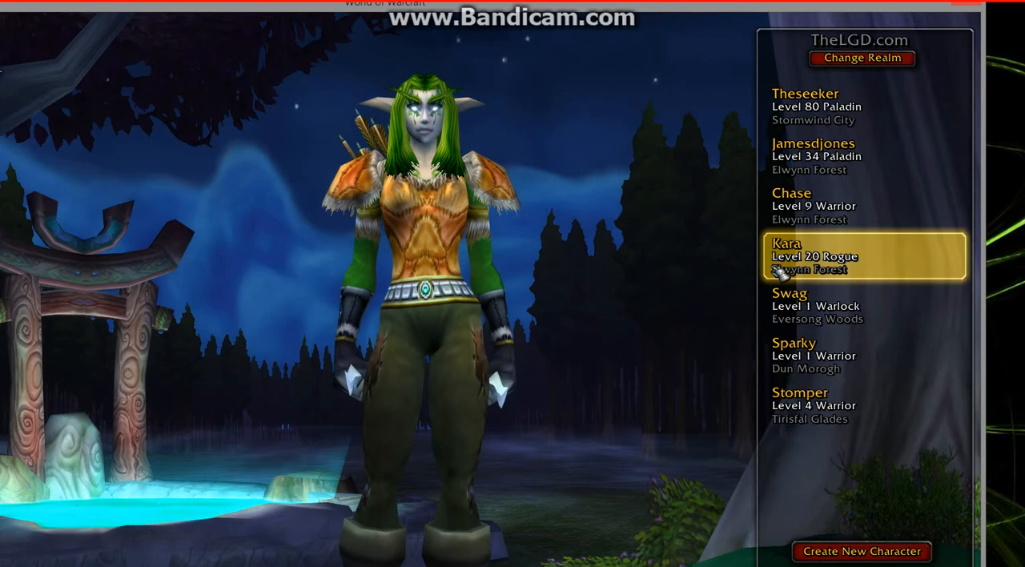
left_click(861, 205)
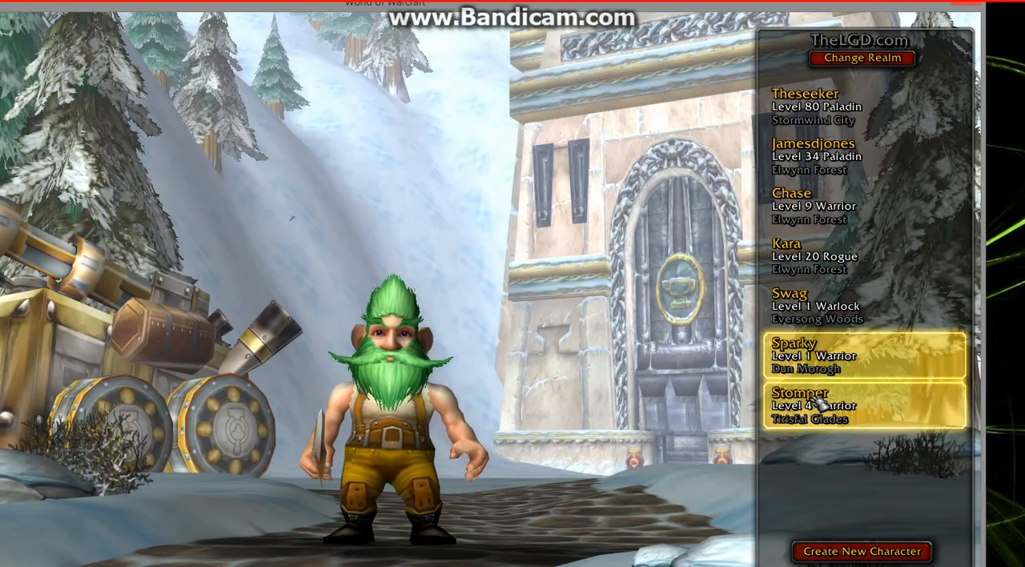
left_click(861, 257)
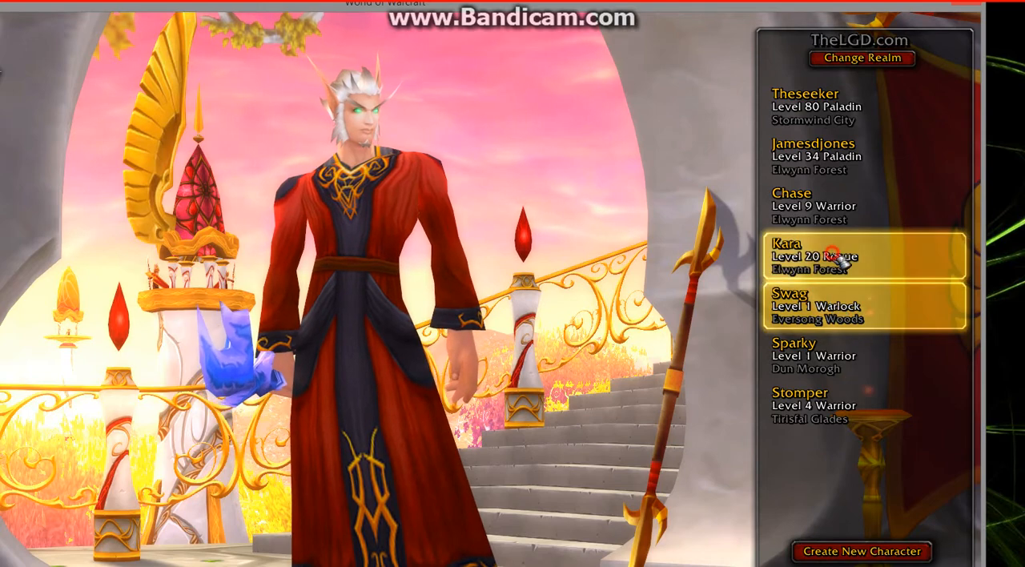
left_click(863, 157)
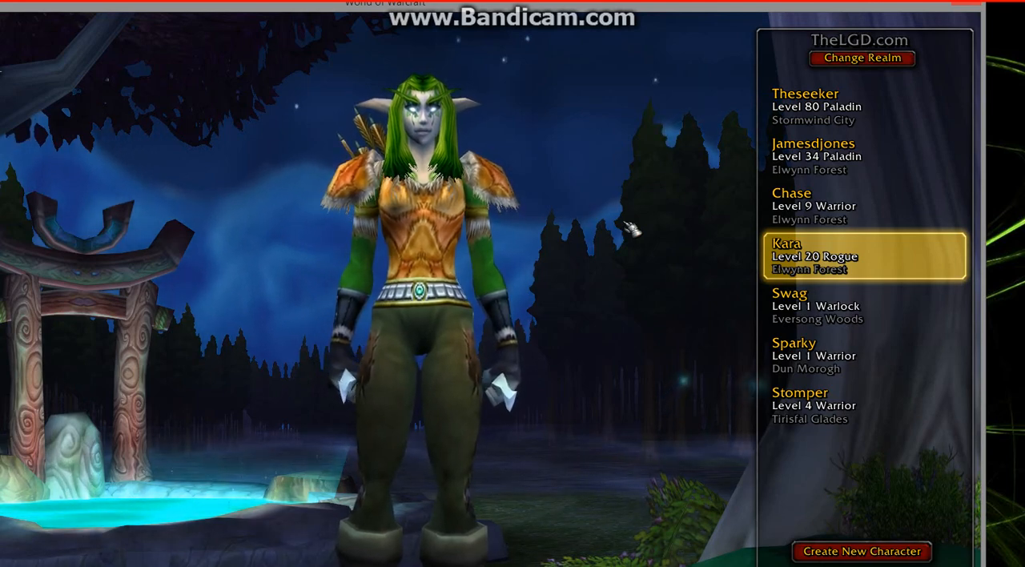
left_click(815, 105)
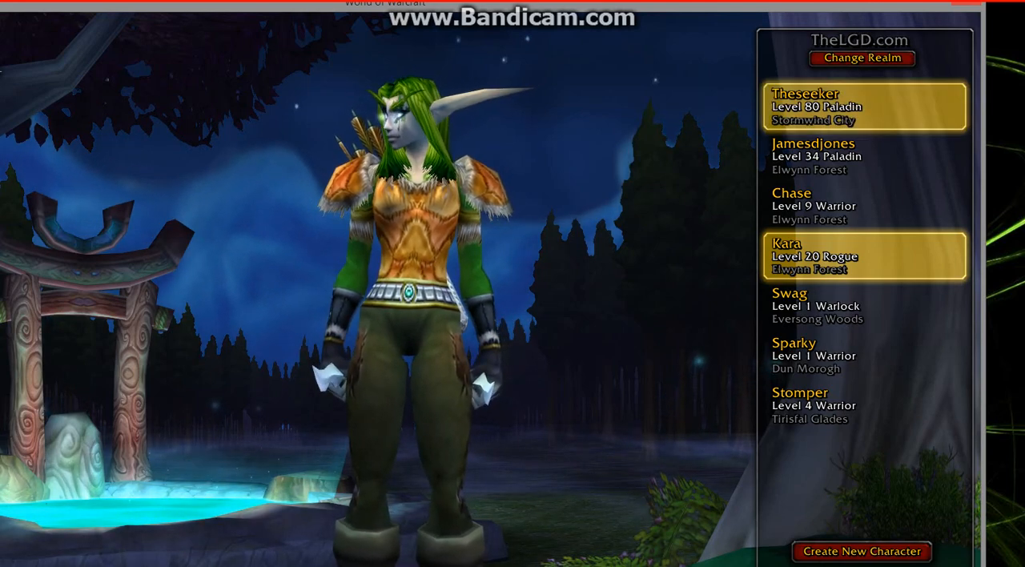